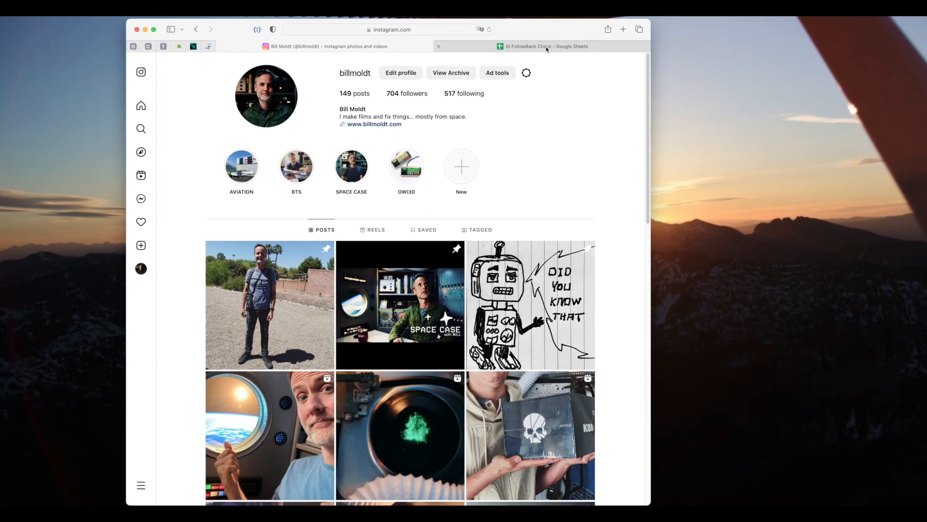
# Glance at the IG FollowBack Check spreadsheet, then return to the Instagram profile.
pyautogui.click(544, 46)
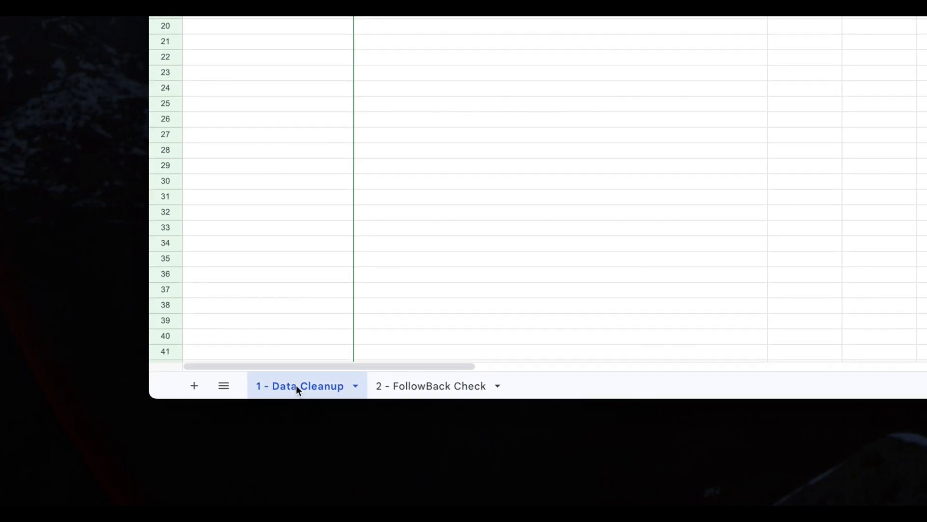
pyautogui.click(430, 385)
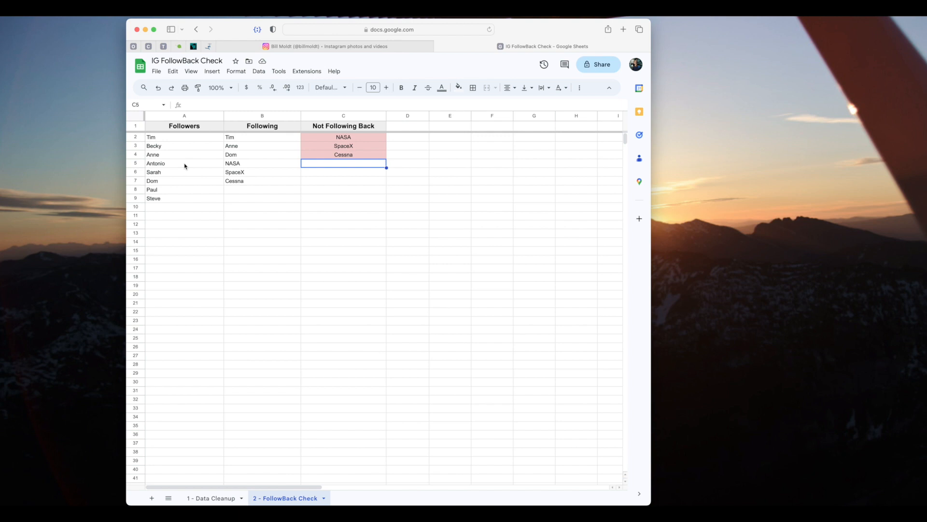
pyautogui.moveTo(204, 223)
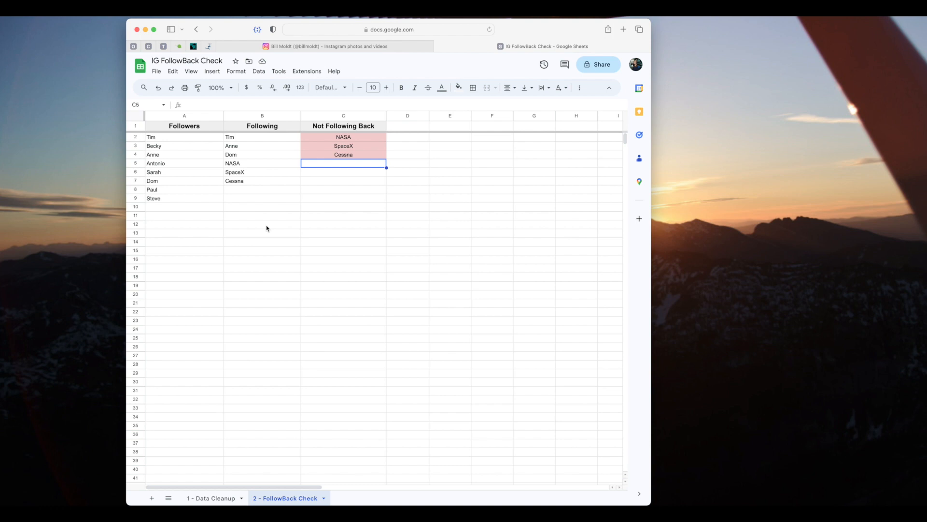
pyautogui.click(325, 46)
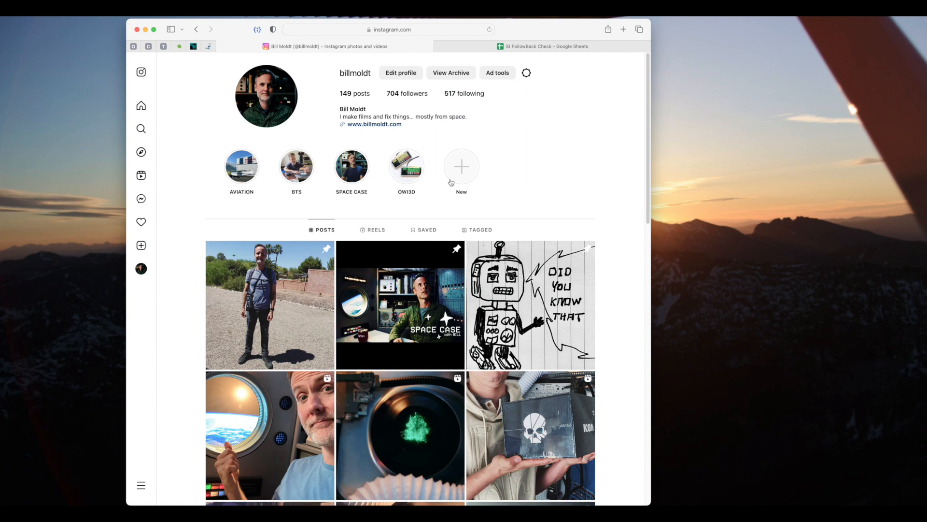
# Open the profile's Followers popup and scroll through the accounts.
pyautogui.click(394, 94)
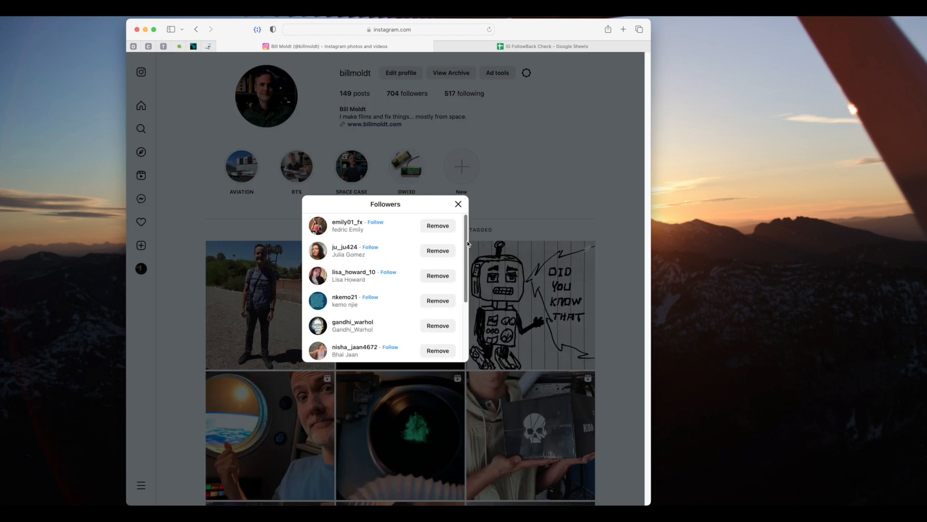
pyautogui.scroll(-3)
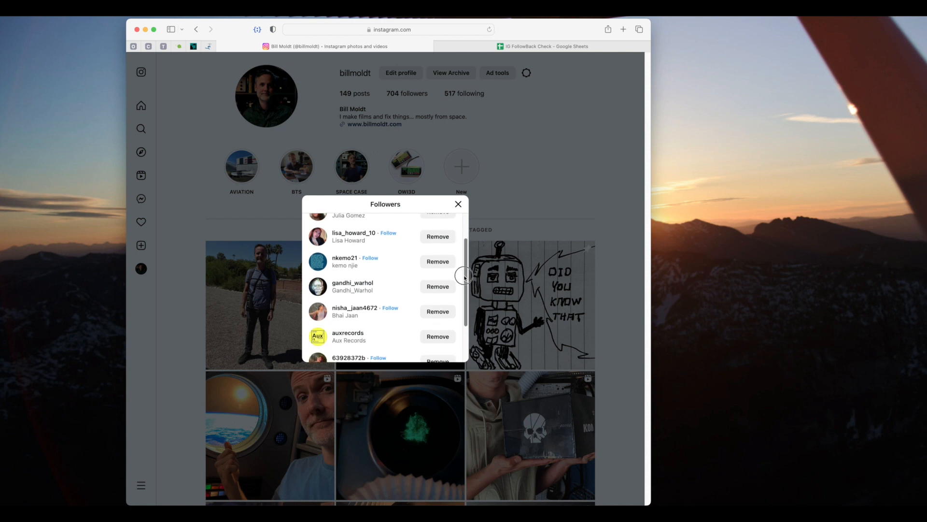
pyautogui.scroll(-3)
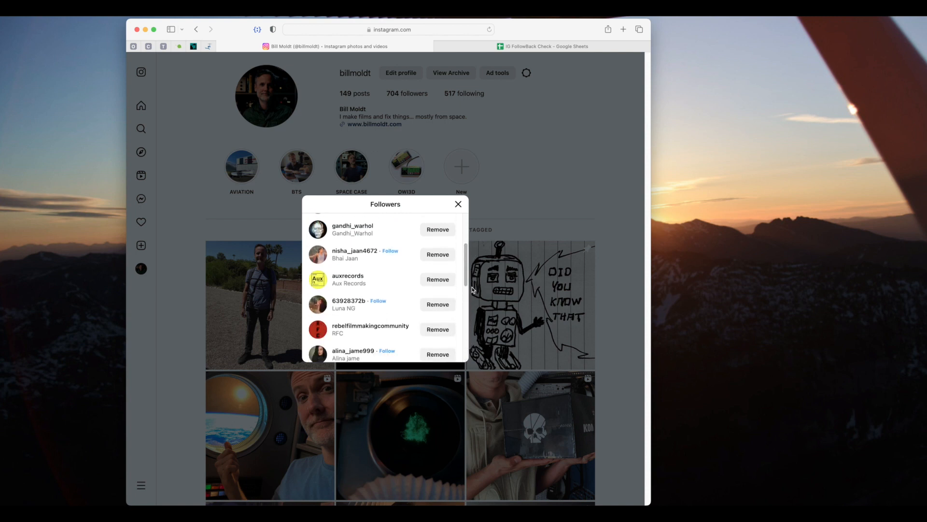
pyautogui.scroll(-3)
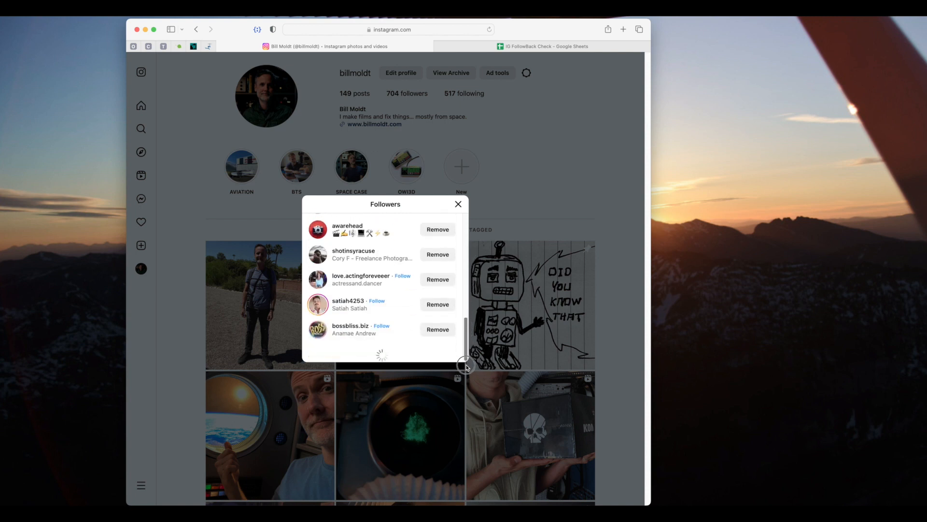
pyautogui.scroll(-3)
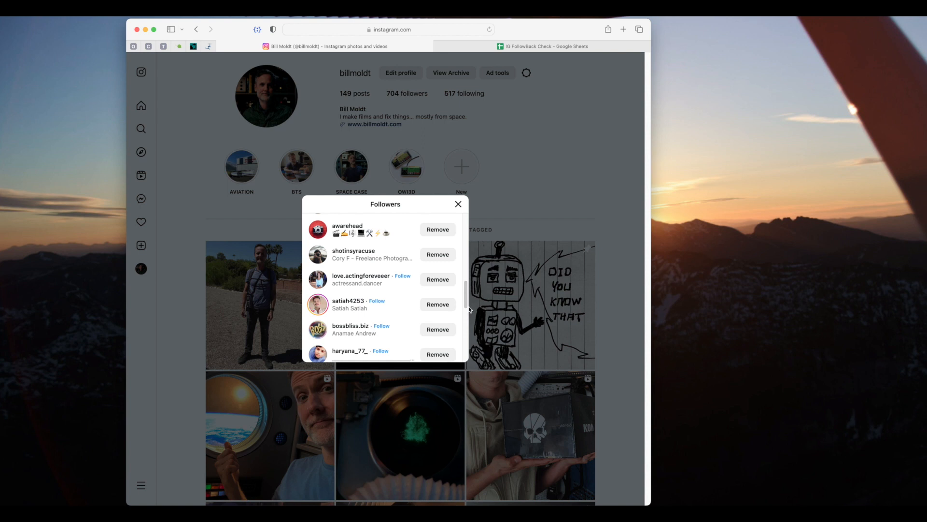
pyautogui.scroll(-3)
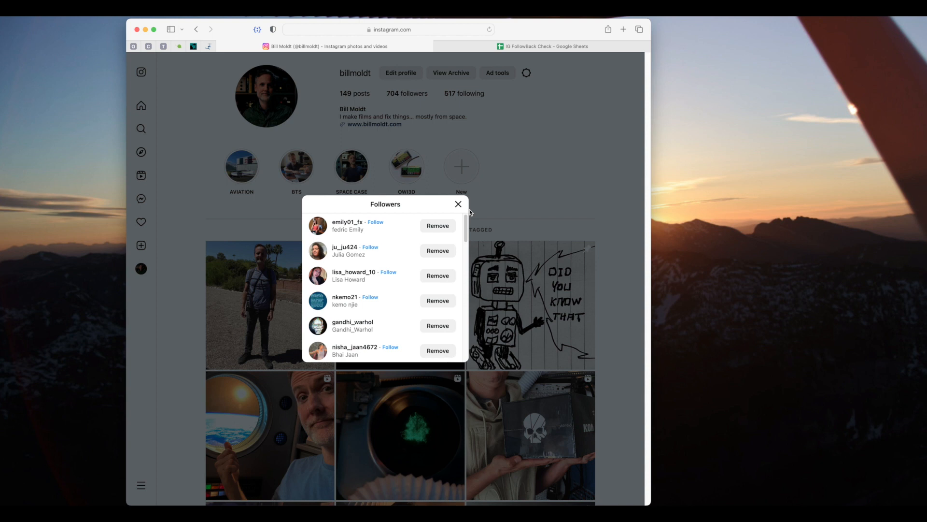
pyautogui.moveTo(365, 214)
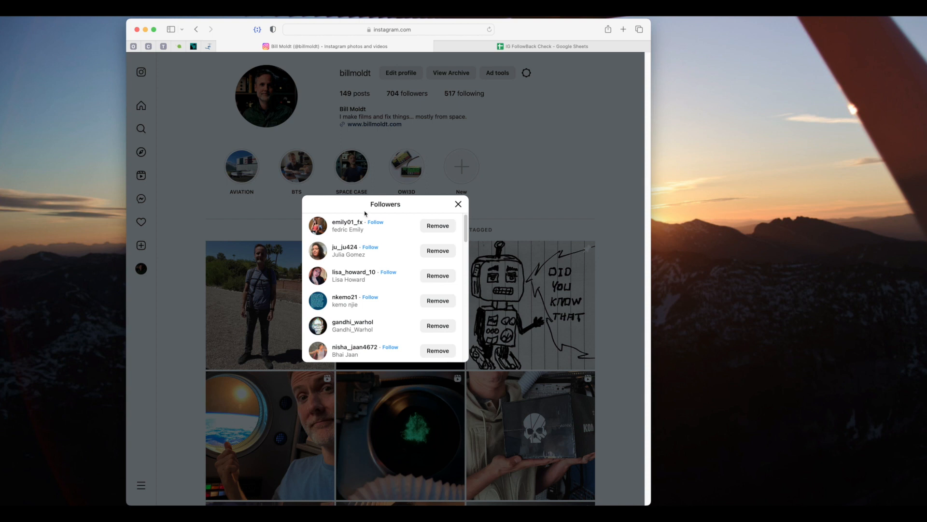
pyautogui.moveTo(342, 204)
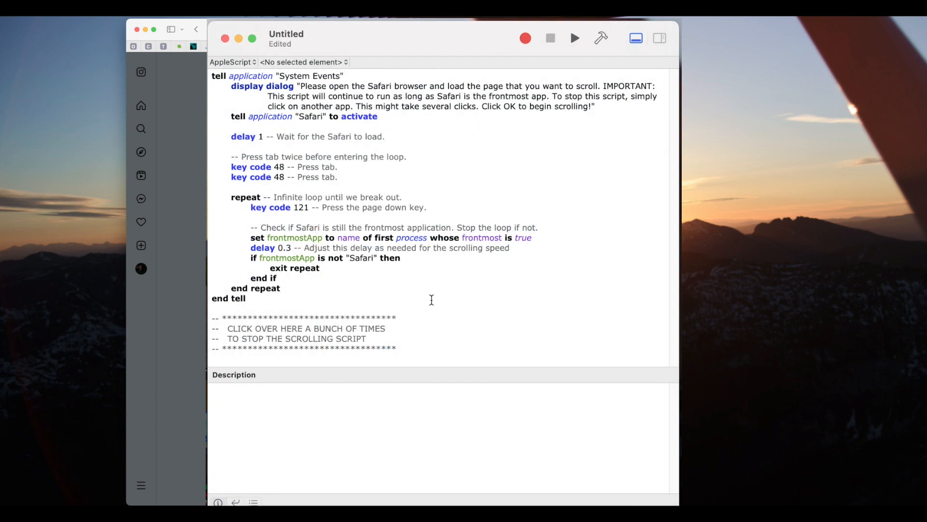
pyautogui.moveTo(383, 96)
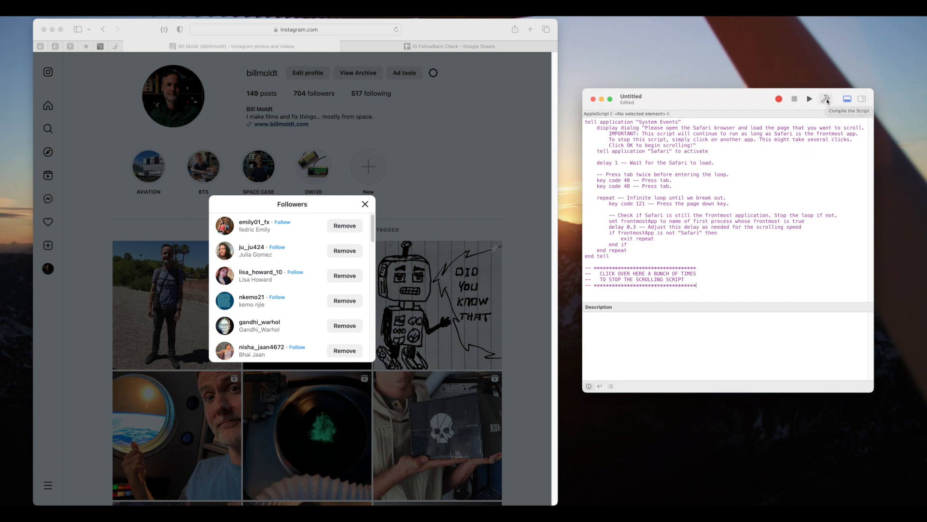
# Compile the pasted Safari auto-scrolling AppleScript with the hammer button.
pyautogui.click(826, 98)
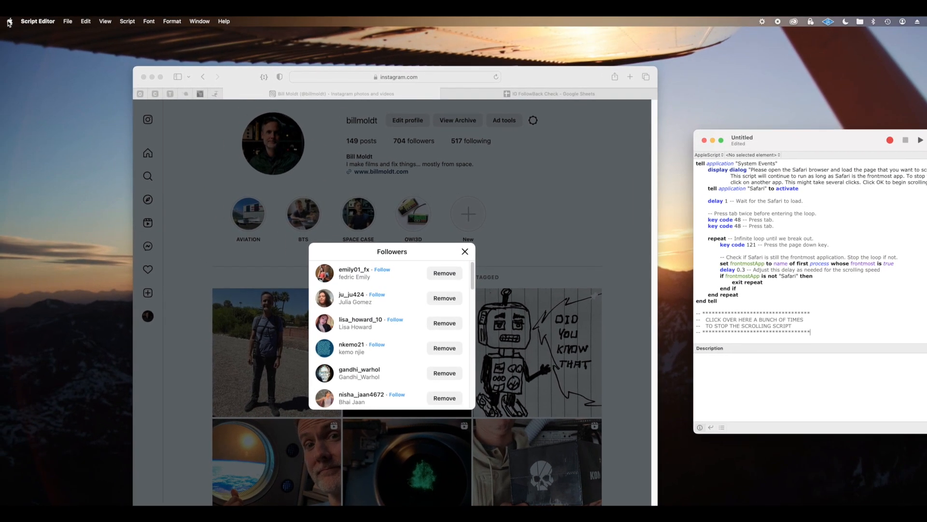
# Go to Privacy & Security > Accessibility in System Settings and remove Script Editor.
pyautogui.click(8, 21)
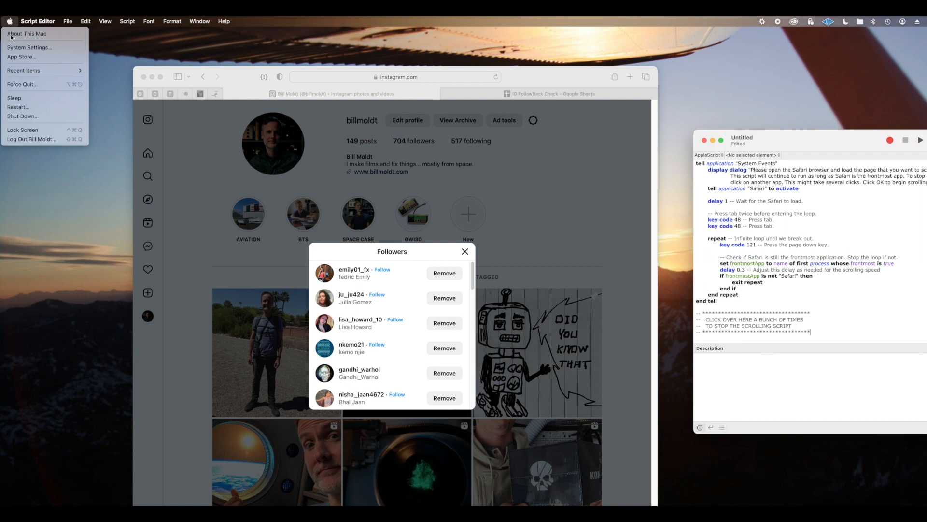
pyautogui.click(28, 48)
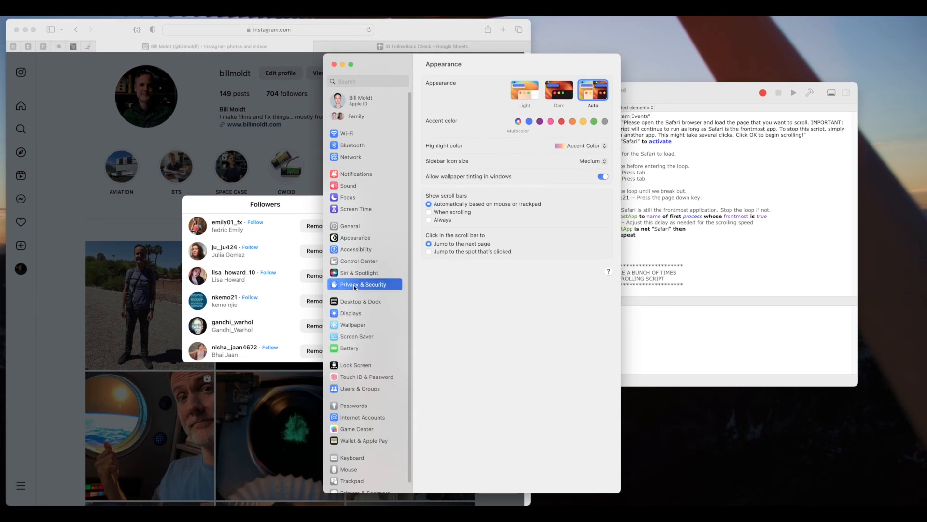
pyautogui.click(363, 284)
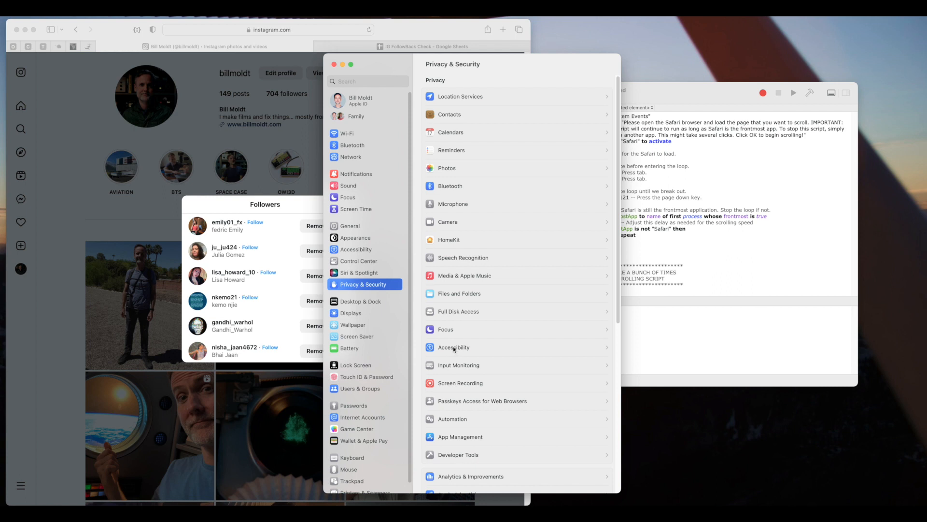
pyautogui.click(454, 347)
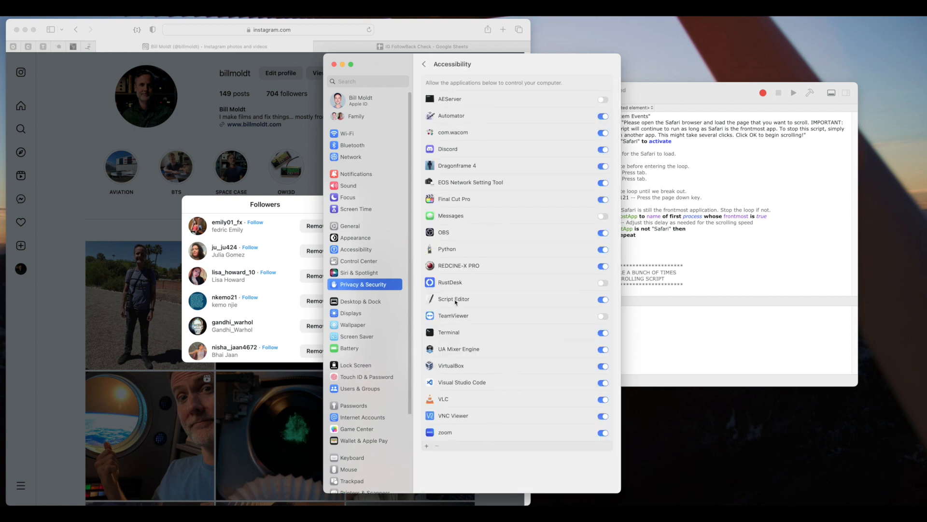
pyautogui.click(454, 298)
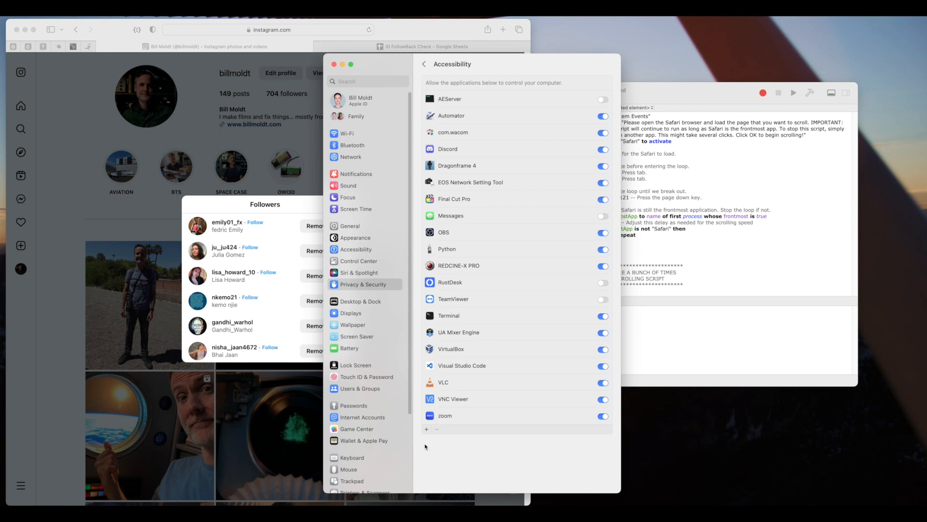
# Re-add Script Editor to the allowed apps by searching 'script'.
pyautogui.click(426, 428)
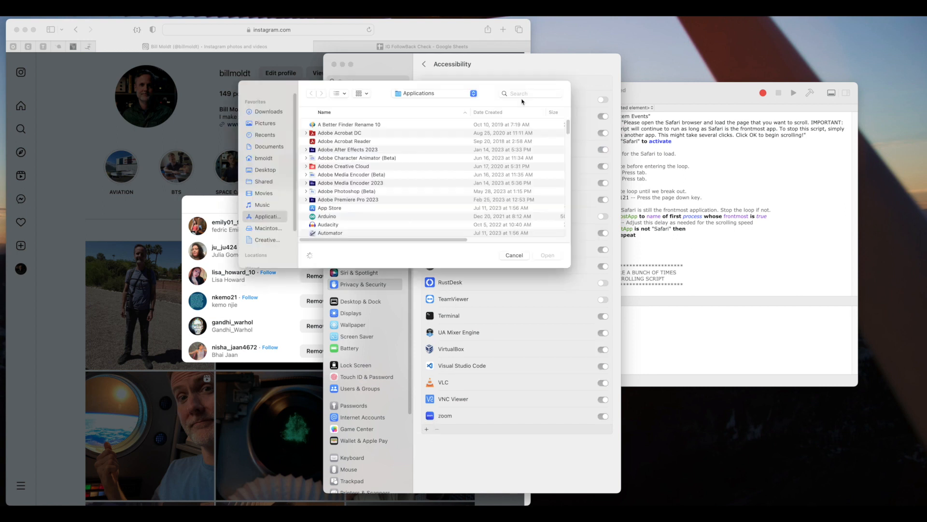
pyautogui.write('script')
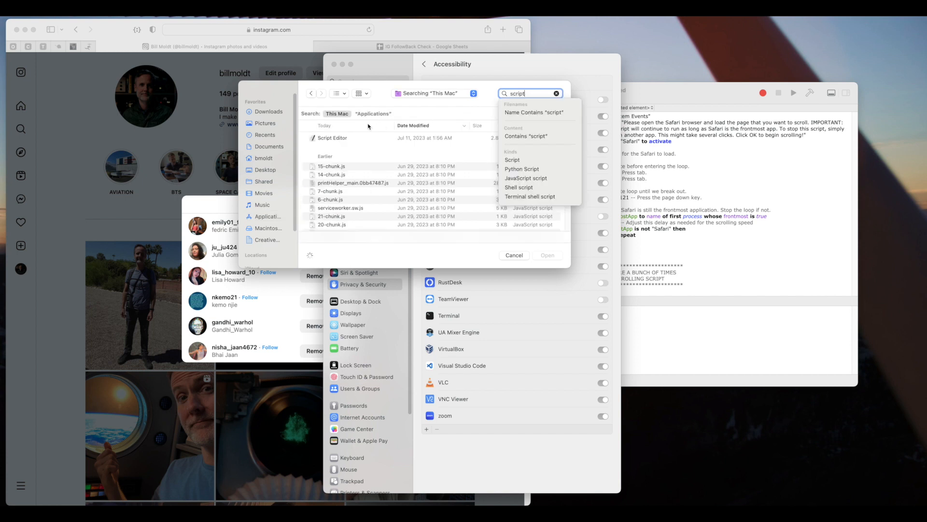
pyautogui.click(332, 138)
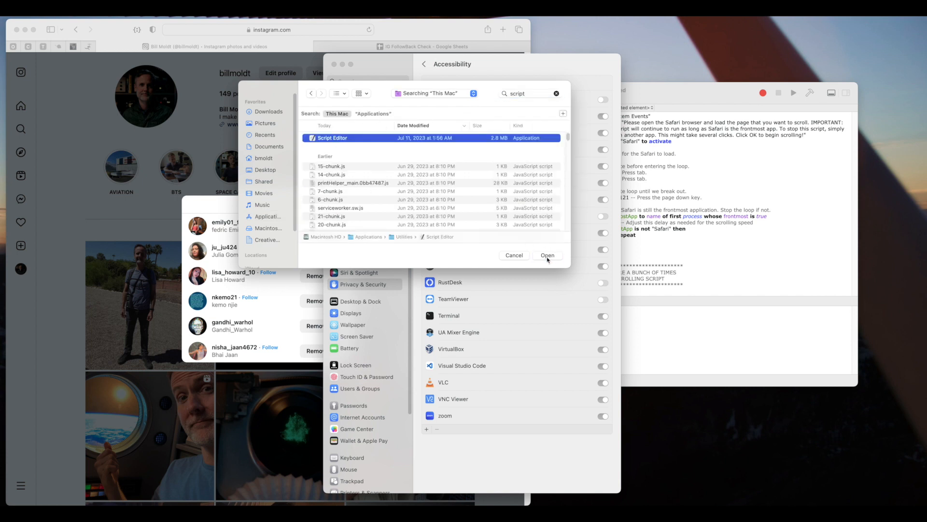
pyautogui.click(547, 255)
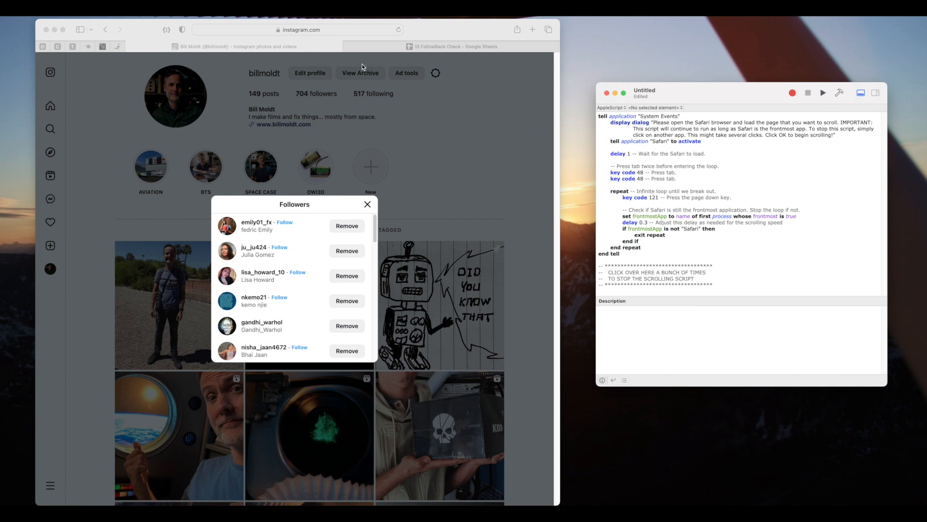
pyautogui.moveTo(302, 203)
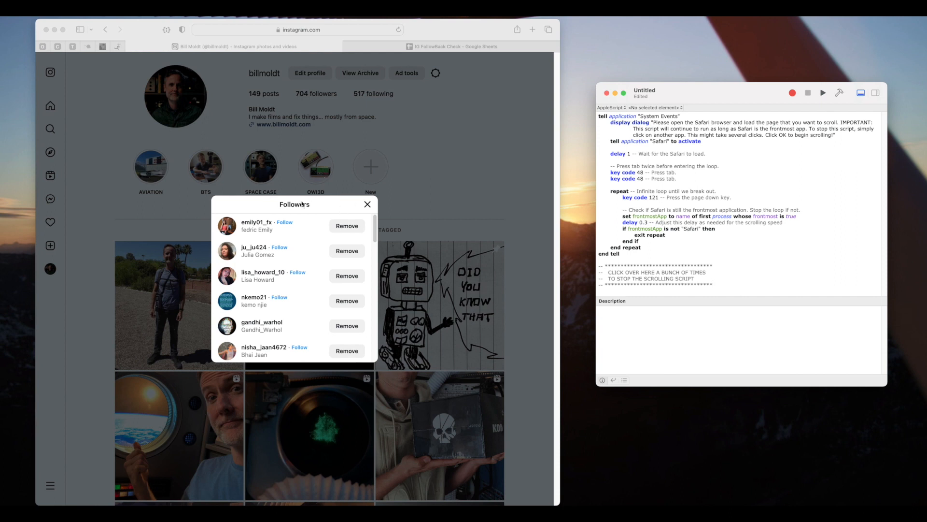
pyautogui.moveTo(802, 218)
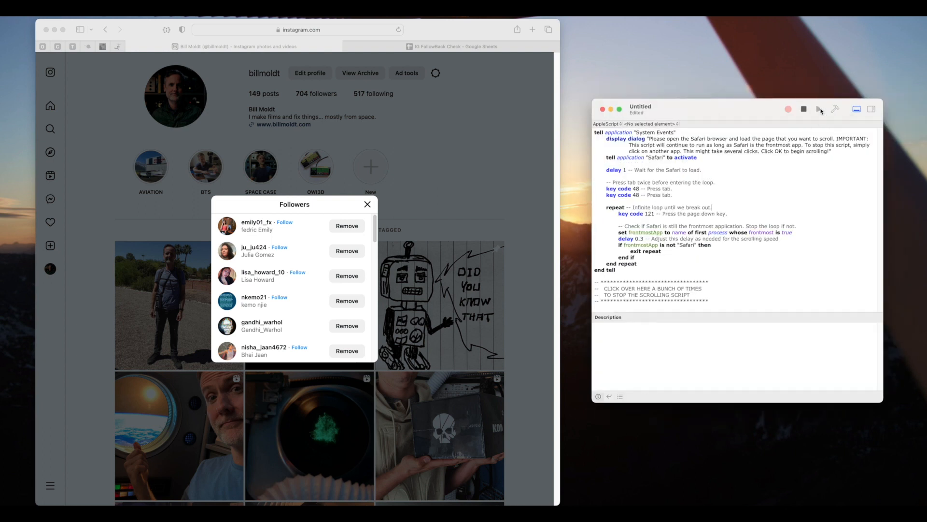
# Run the scrolling AppleScript so its open-Safari instruction dialog appears.
pyautogui.click(820, 108)
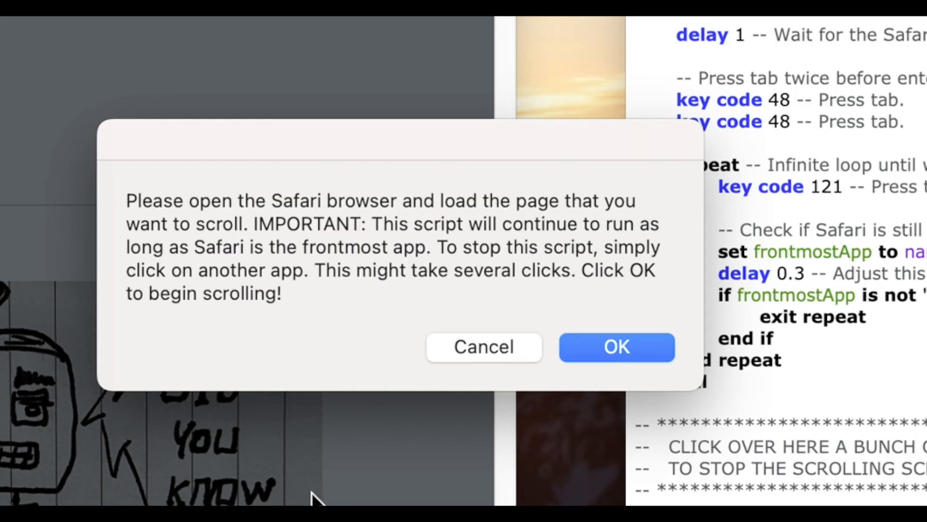
pyautogui.moveTo(363, 195)
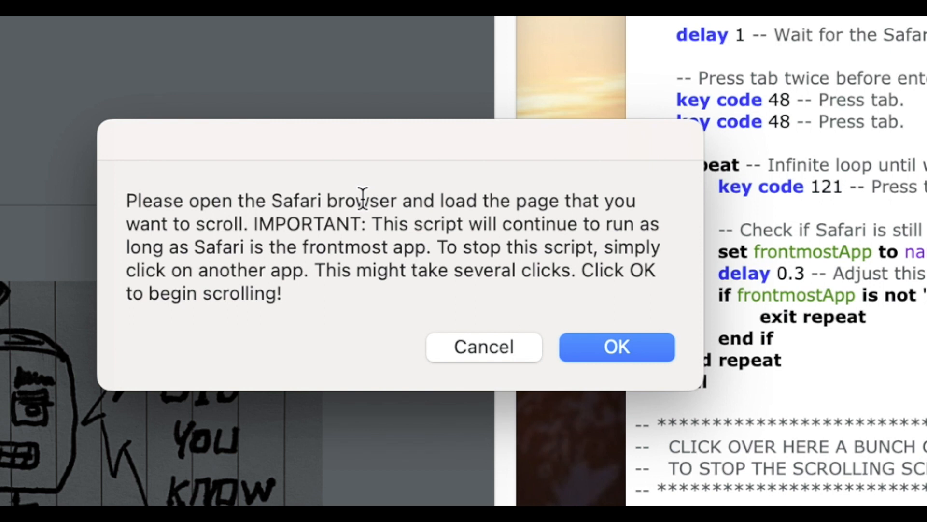
pyautogui.moveTo(624, 278)
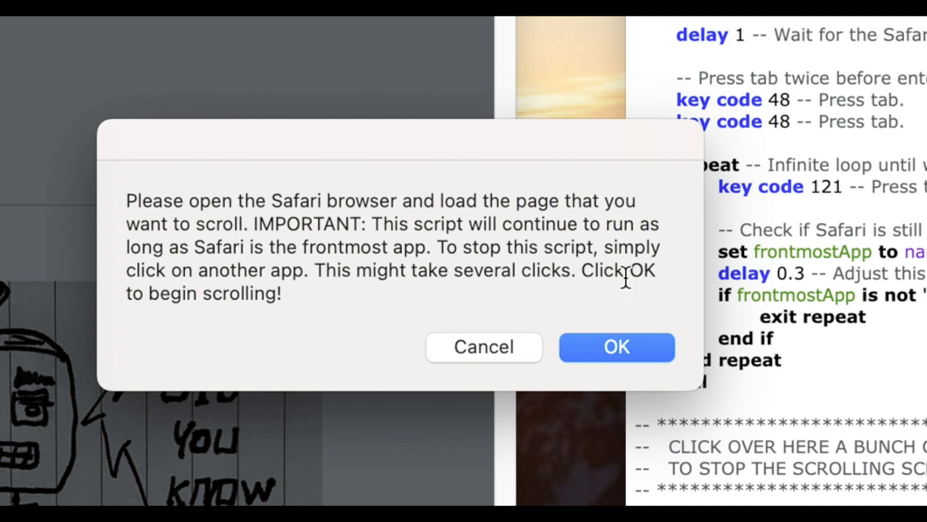
pyautogui.moveTo(272, 289)
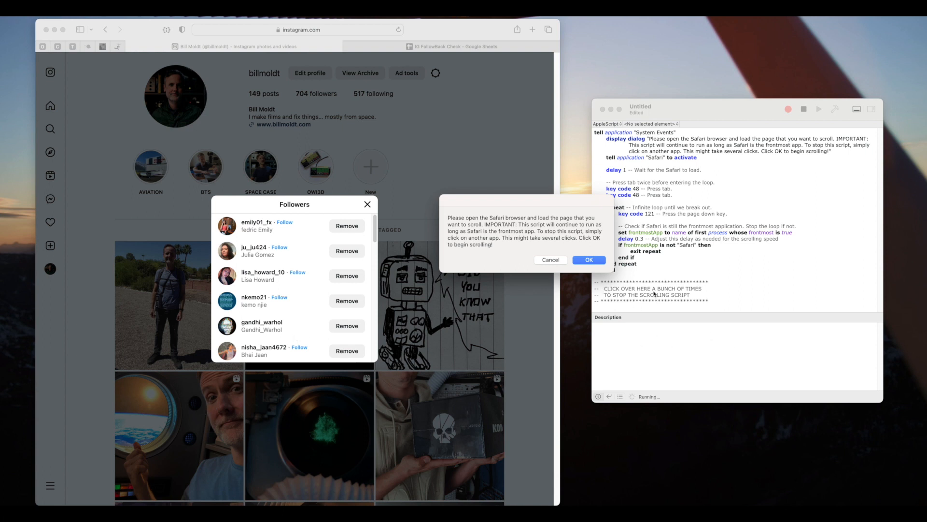
pyautogui.moveTo(630, 296)
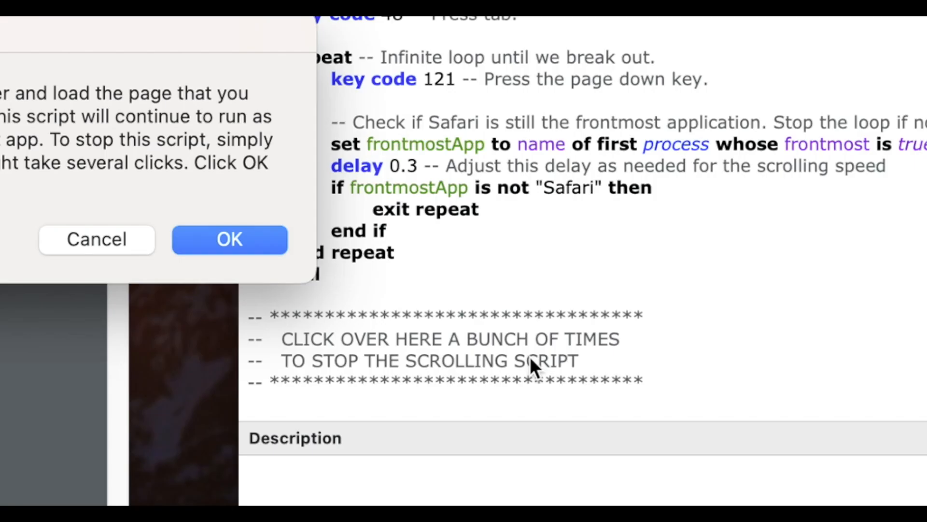
pyautogui.moveTo(446, 328)
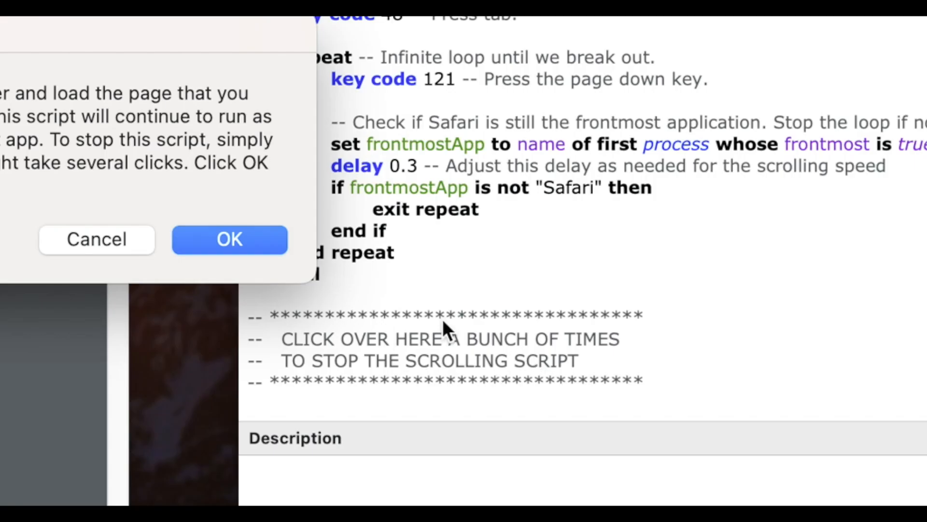
pyautogui.moveTo(232, 330)
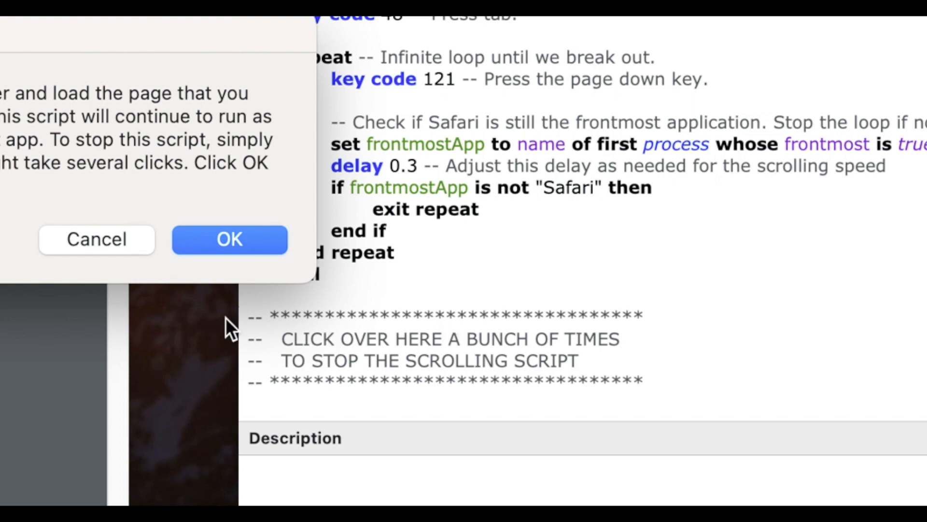
# Confirm the script dialog with OK so the Followers list auto-scrolls via Page Down.
pyautogui.click(230, 239)
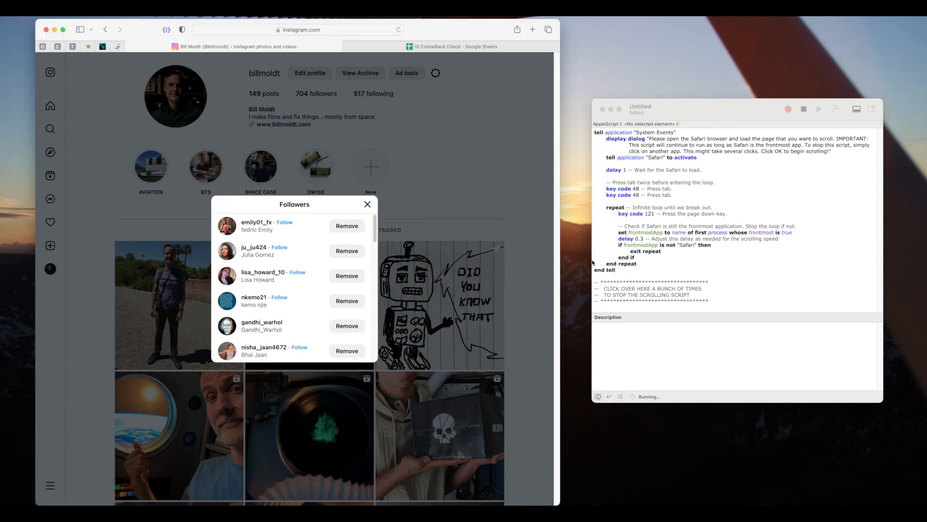
pyautogui.scroll(-3)
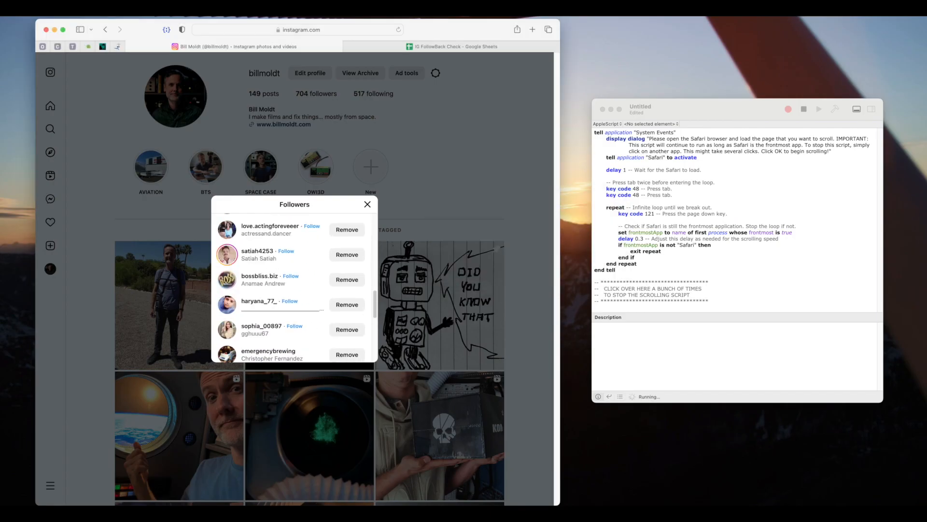
pyautogui.scroll(-3)
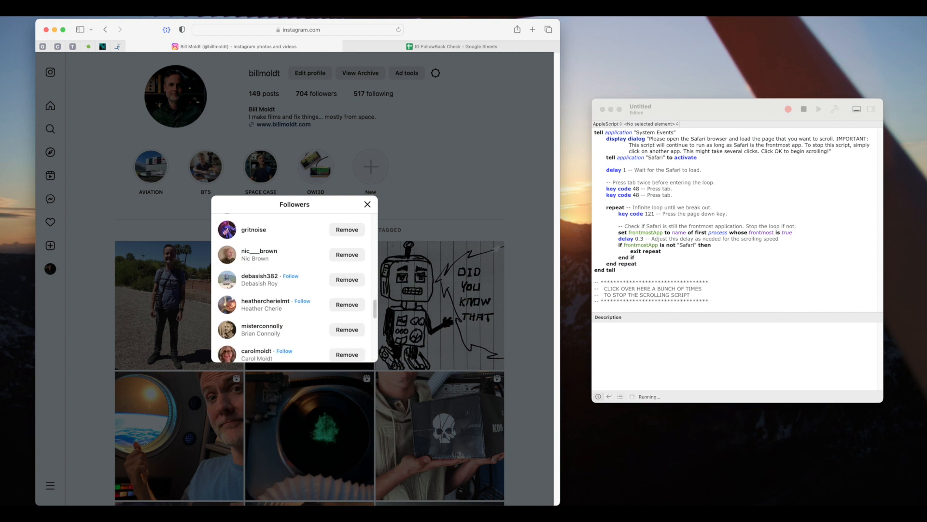
pyautogui.scroll(-3)
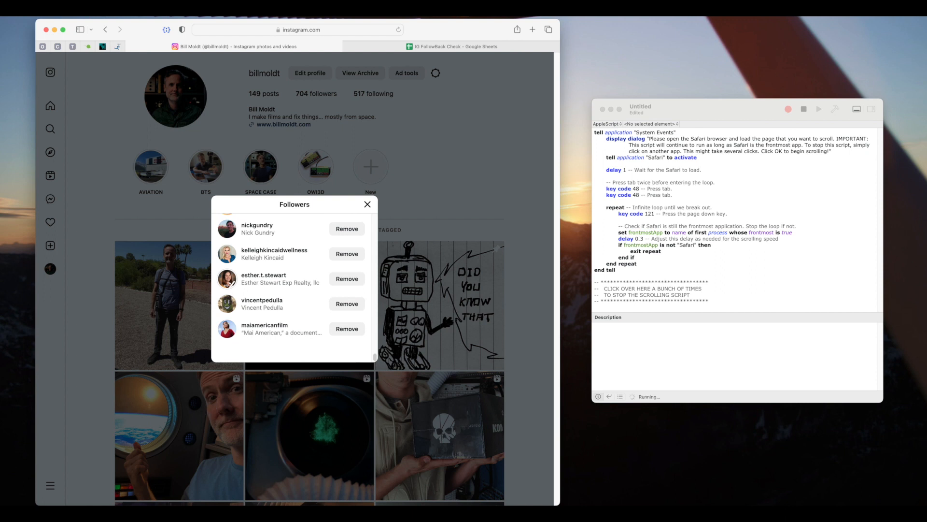
pyautogui.scroll(-3)
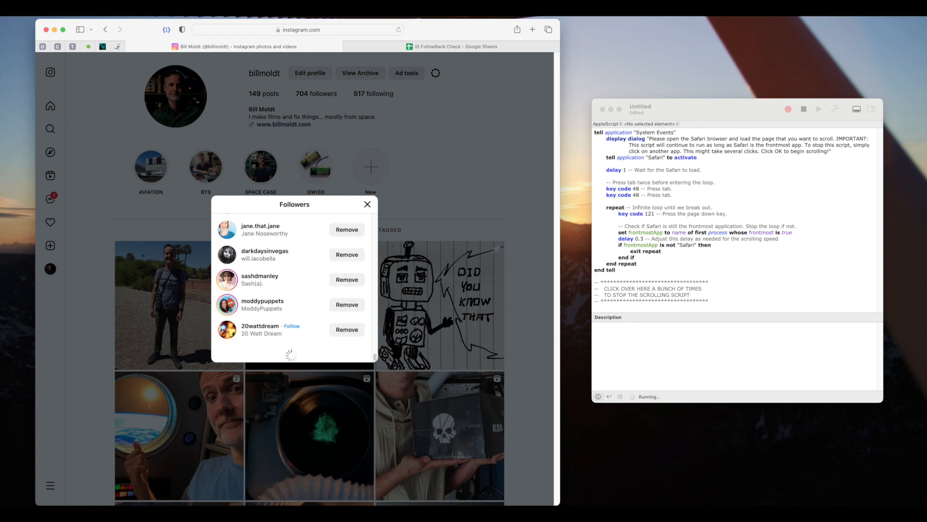
pyautogui.scroll(-3)
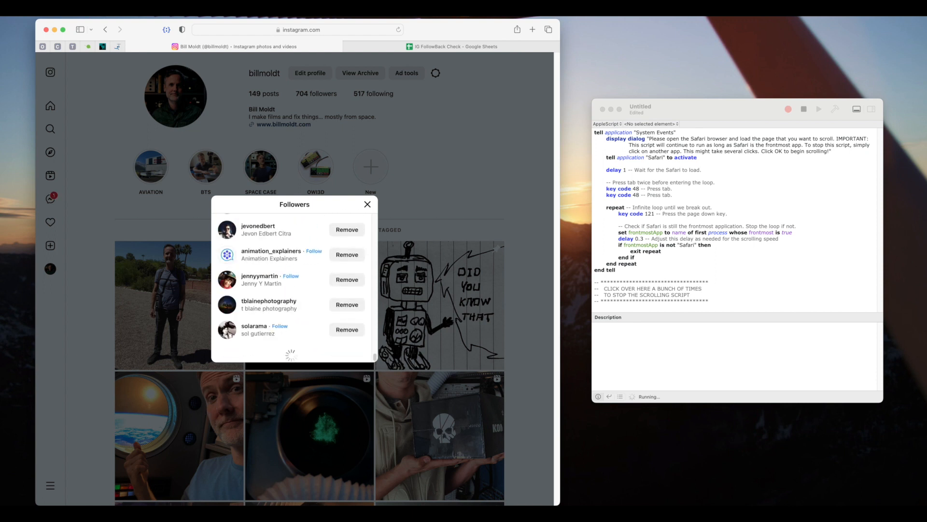
pyautogui.scroll(-3)
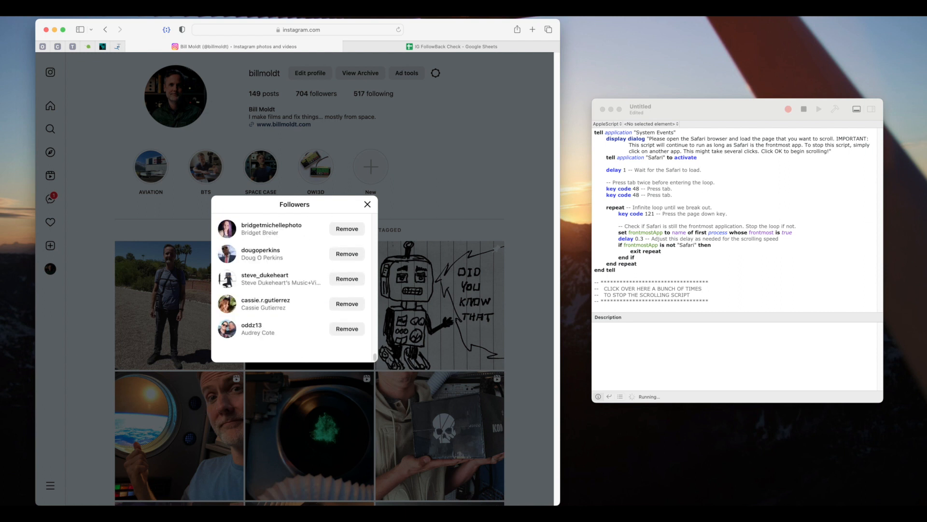
pyautogui.scroll(-3)
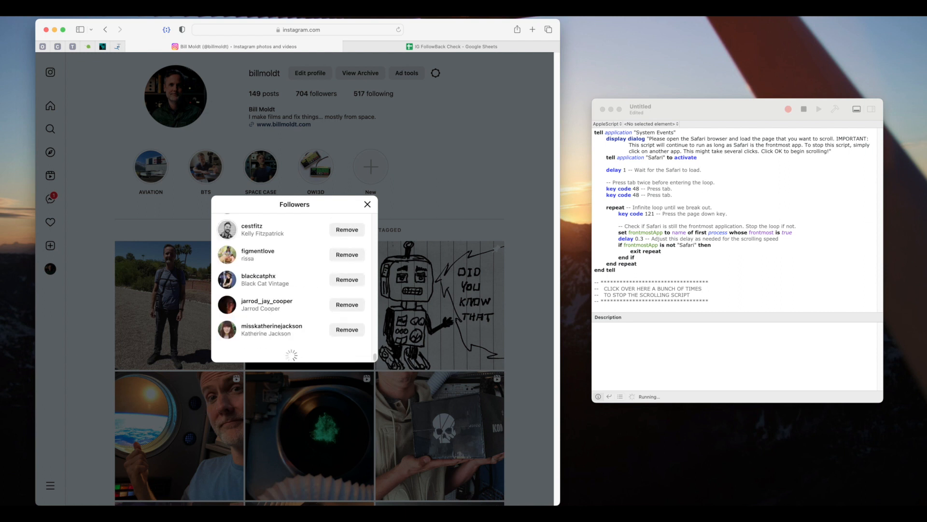
pyautogui.scroll(-3)
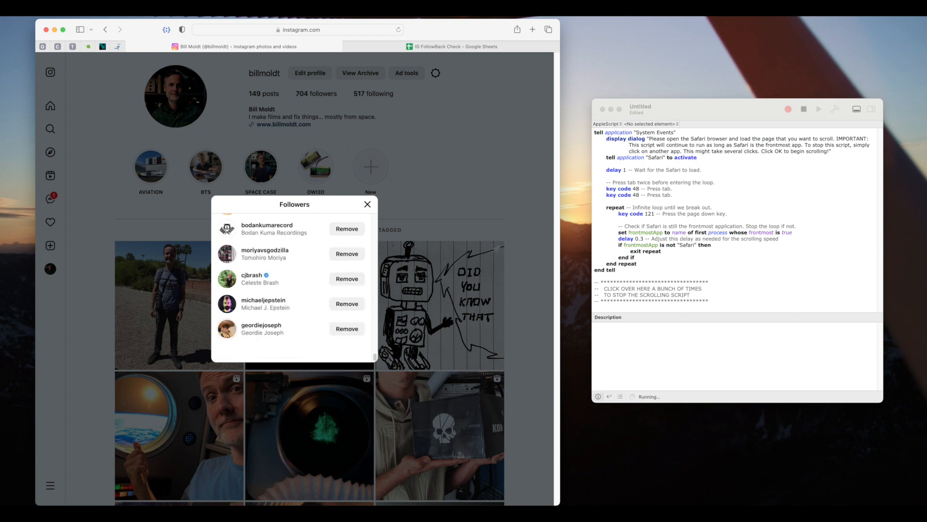
pyautogui.scroll(-3)
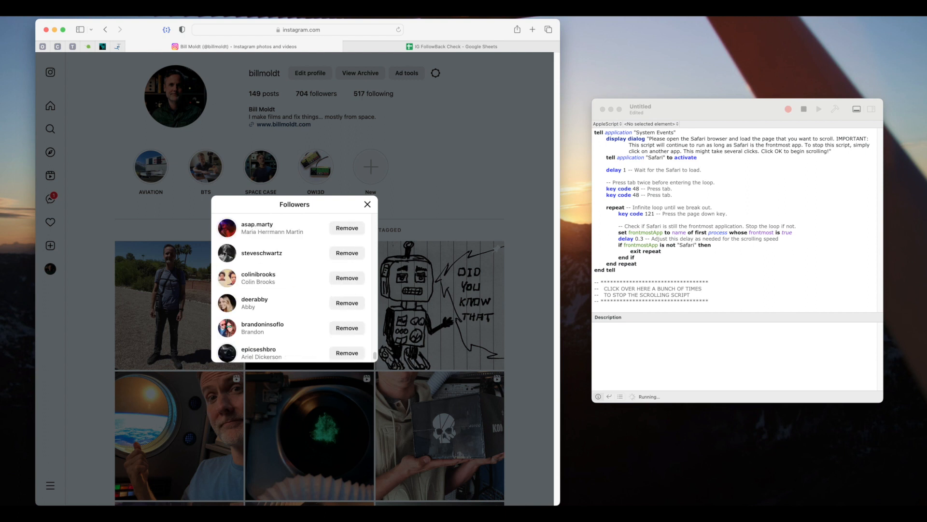
pyautogui.scroll(-3)
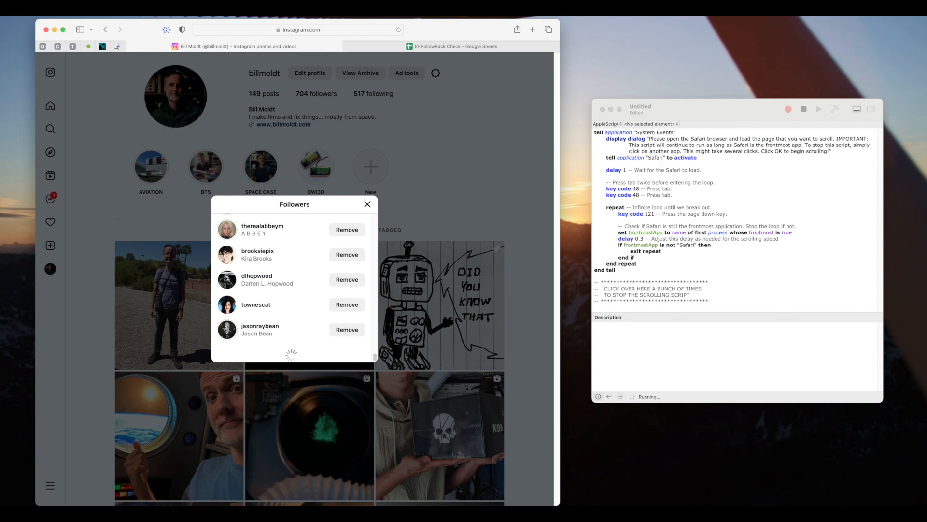
# Bring Script Editor to the front to halt the auto-scrolling script.
pyautogui.scroll(-3)
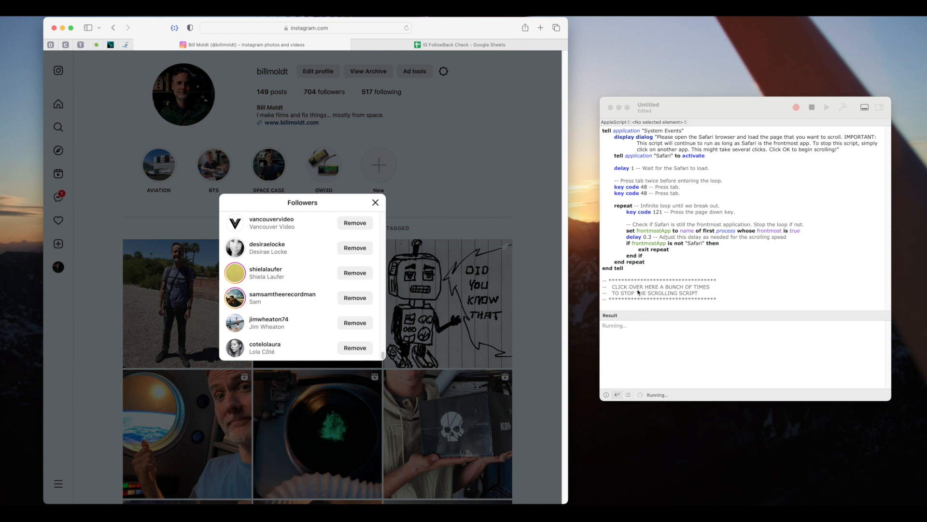
pyautogui.click(637, 292)
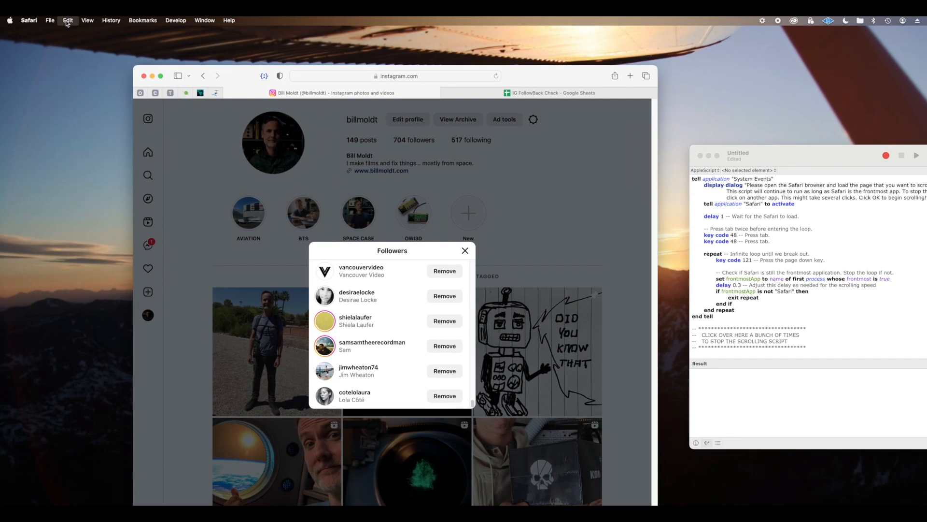
# Select the entire Instagram followers page and copy it via the Edit menu.
pyautogui.click(68, 20)
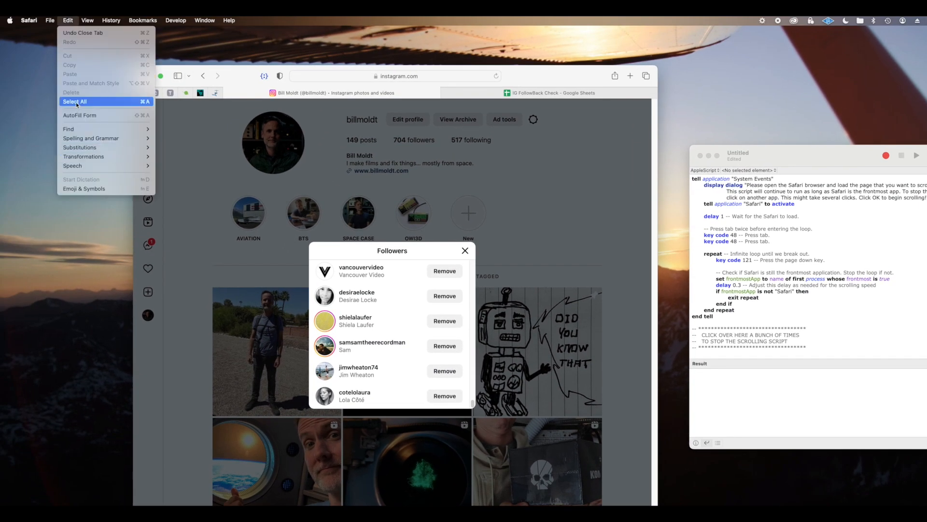
pyautogui.click(75, 105)
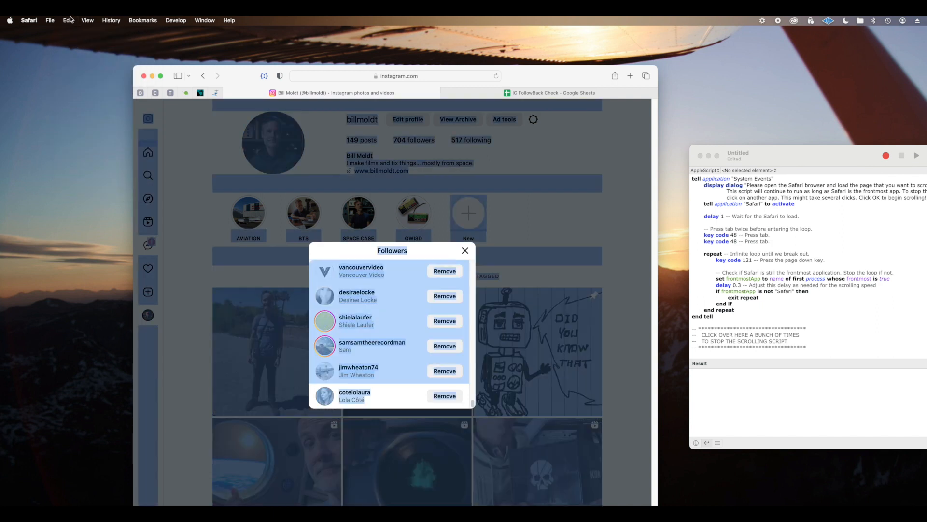
pyautogui.click(68, 20)
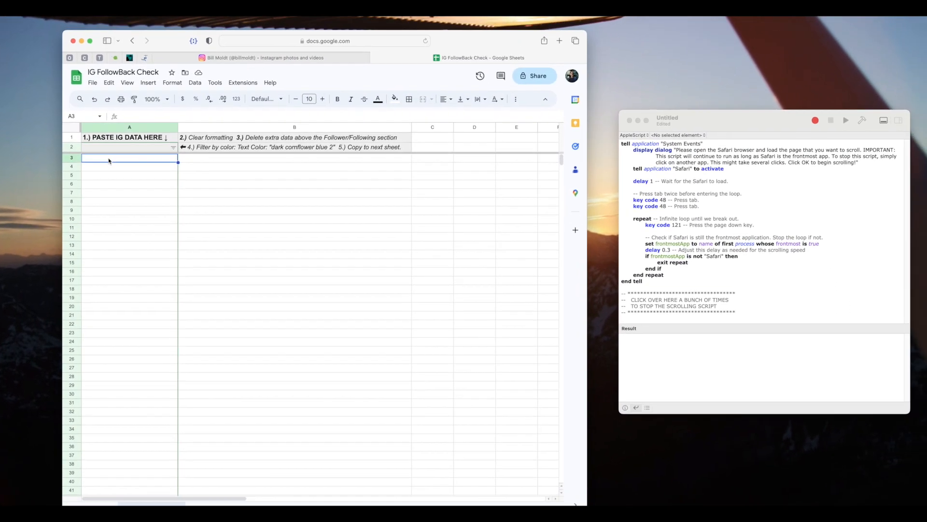
# Paste the copied Instagram page into A3 of the Data Cleanup sheet.
pyautogui.click(109, 82)
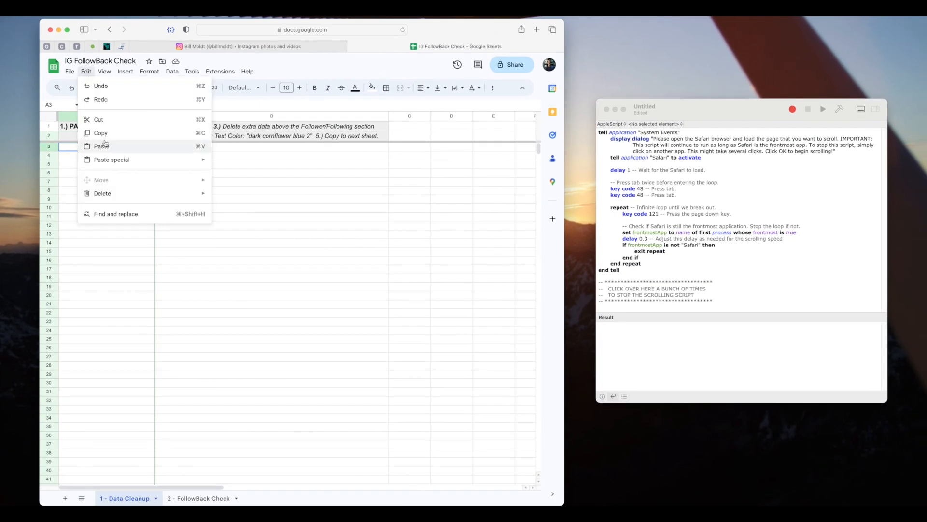
pyautogui.moveTo(100, 146)
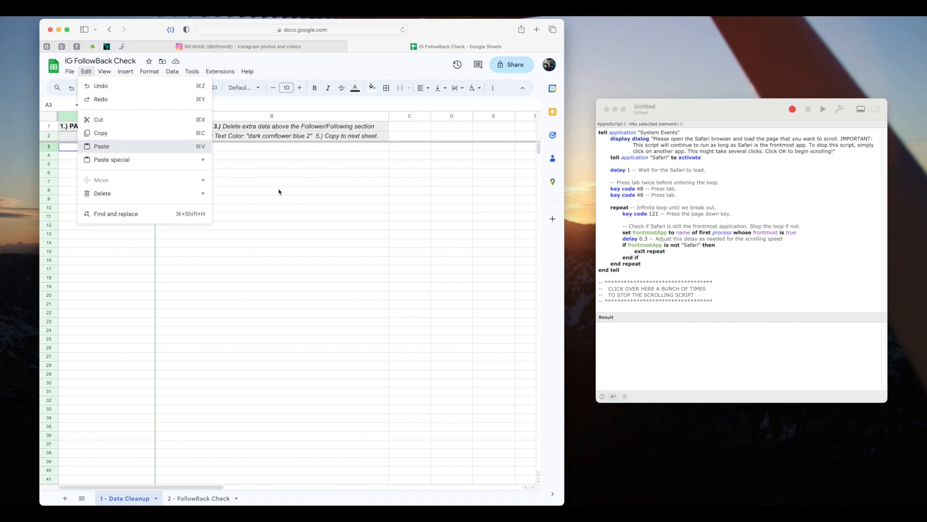
pyautogui.click(101, 146)
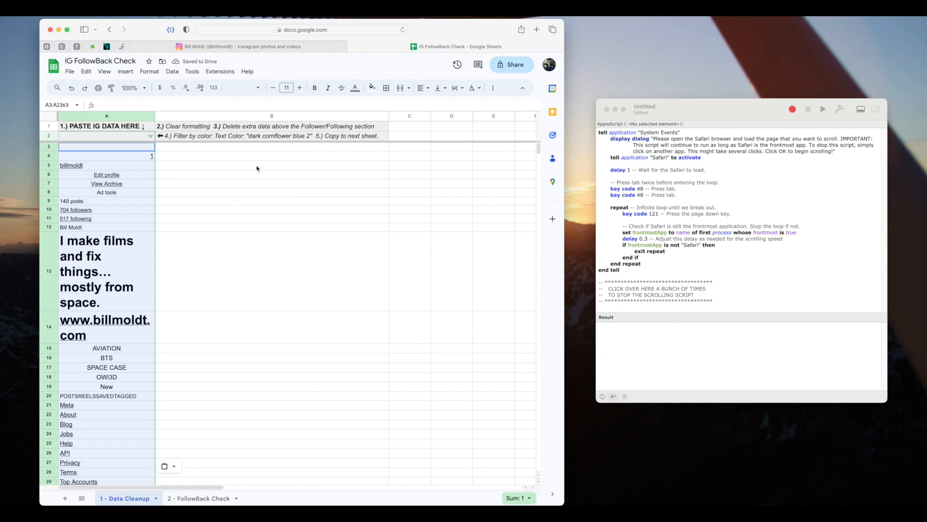
pyautogui.moveTo(129, 306)
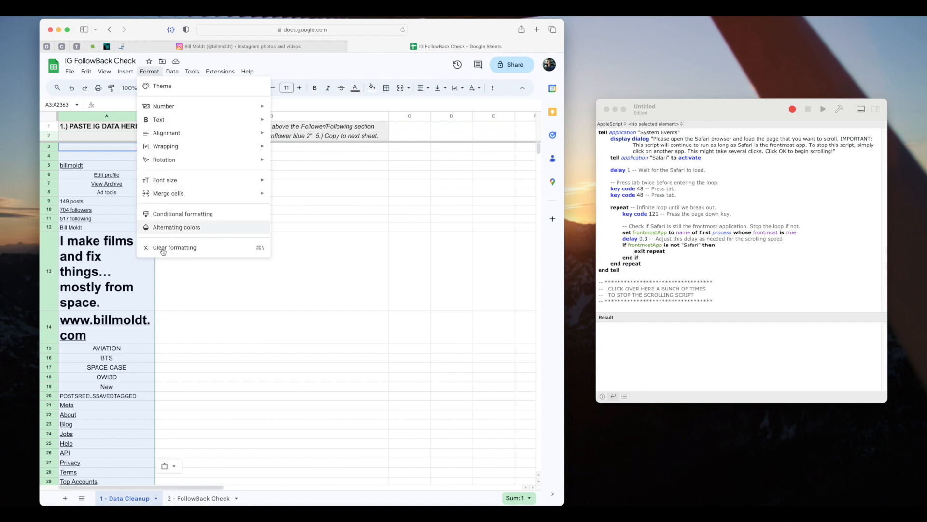
# Clear formatting on the pasted data and select the rows above the Followers section.
pyautogui.click(174, 248)
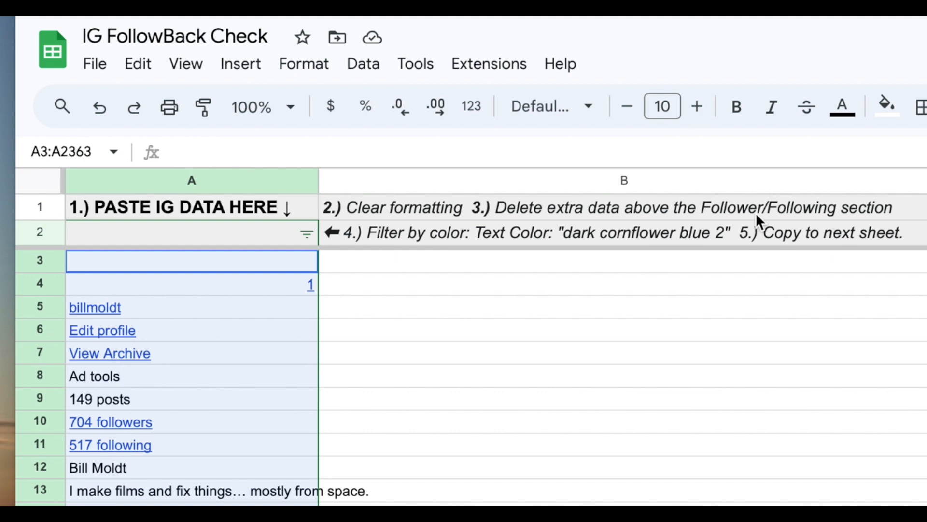
pyautogui.moveTo(881, 210)
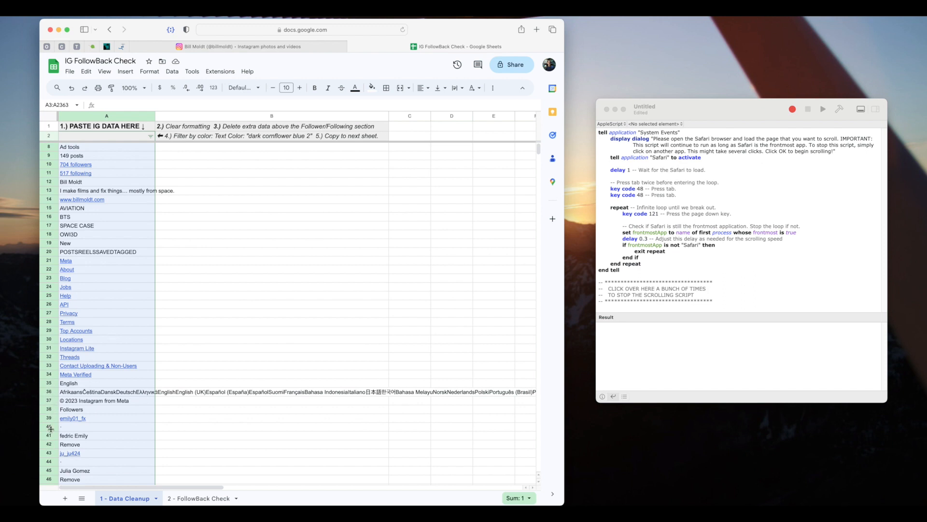
pyautogui.scroll(-3)
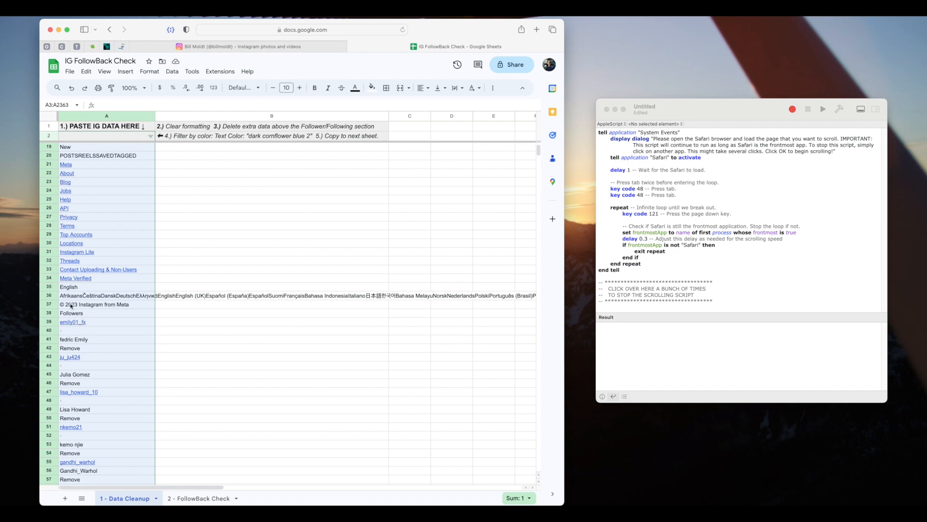
pyautogui.click(94, 304)
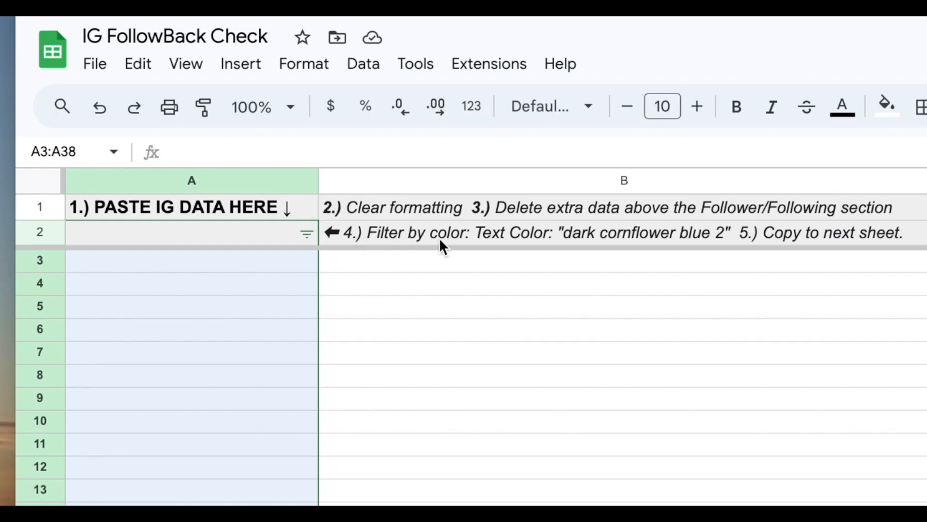
pyautogui.moveTo(671, 242)
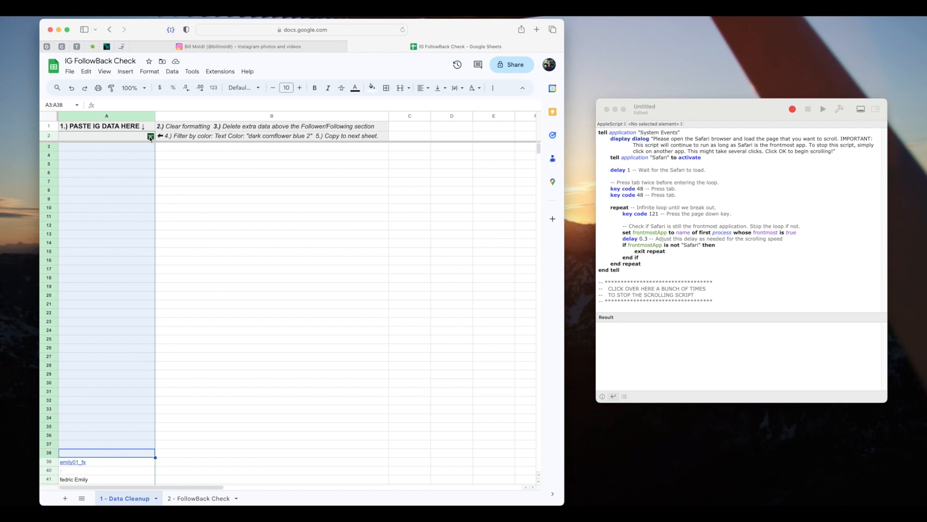
# Filter column A by text color dark cornflower blue 2.
pyautogui.click(150, 136)
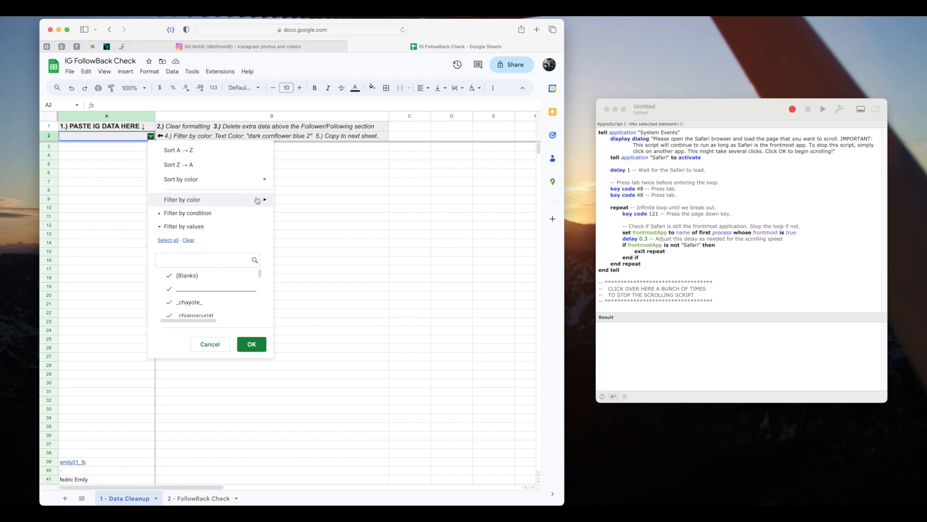
pyautogui.click(181, 199)
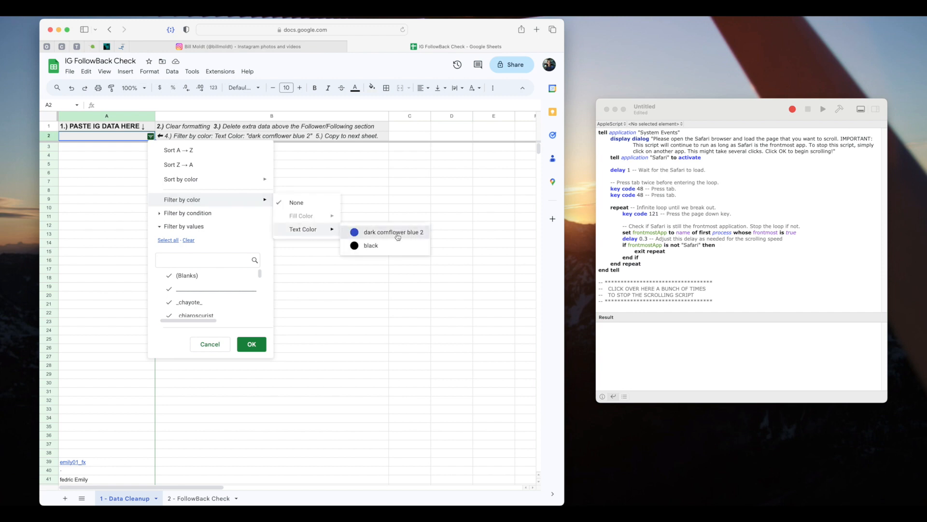
pyautogui.click(394, 232)
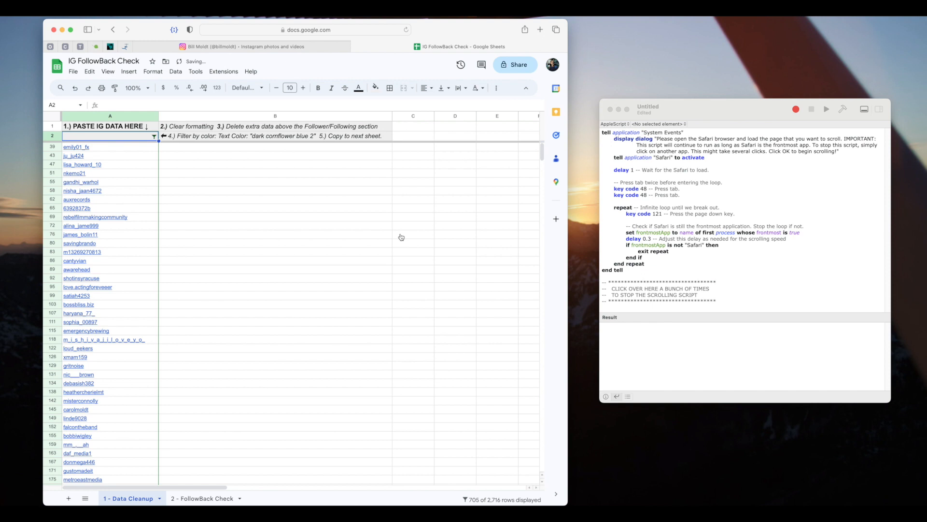
# Select the filtered usernames from A39 down to the last row.
pyautogui.click(76, 147)
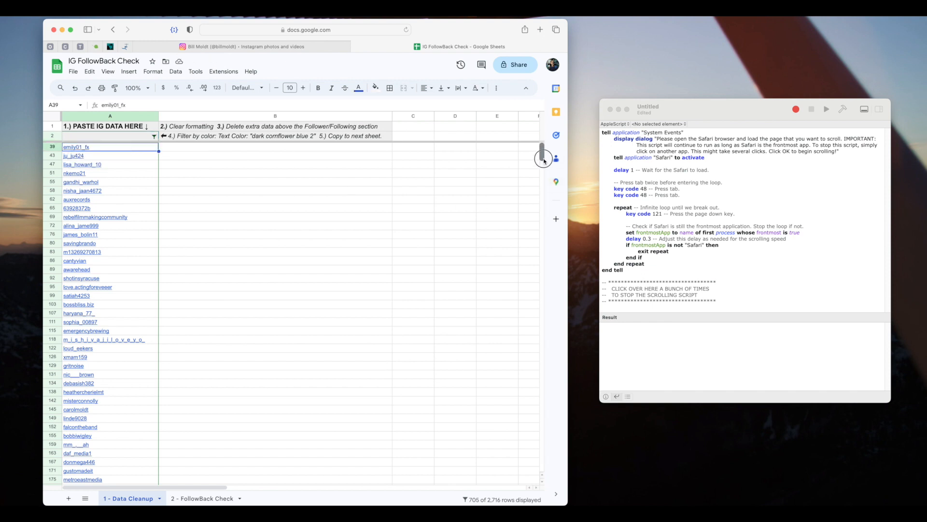
pyautogui.scroll(-3)
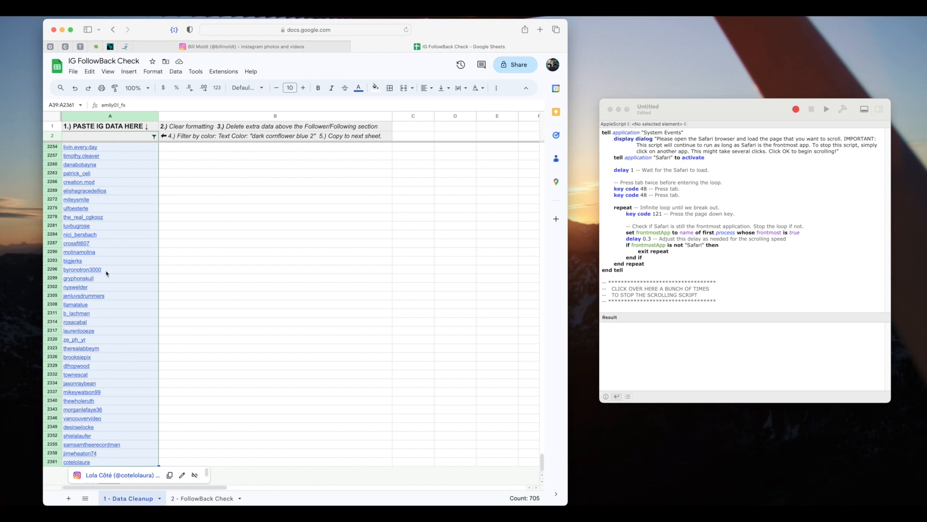
pyautogui.click(89, 71)
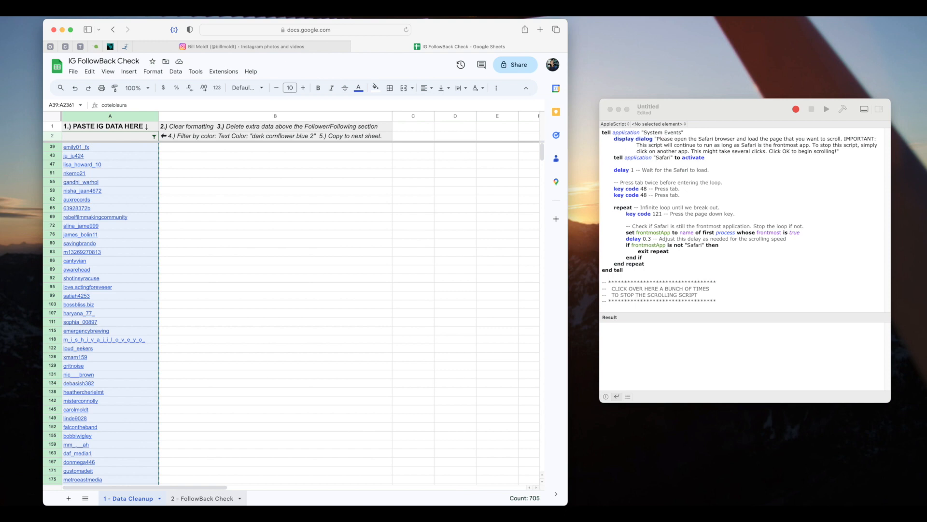
# Glance at FollowBack Check, then set Data Cleanup column A's Filter by color to None.
pyautogui.click(203, 498)
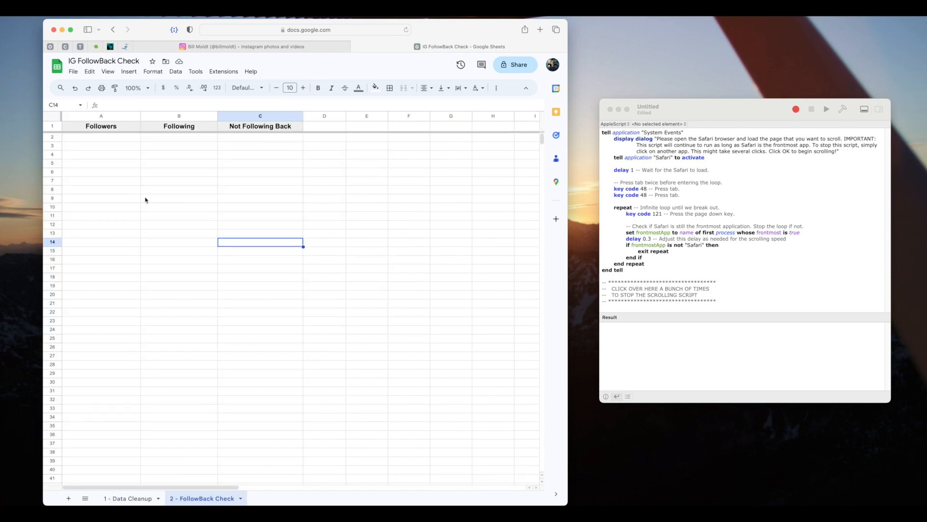
pyautogui.click(89, 71)
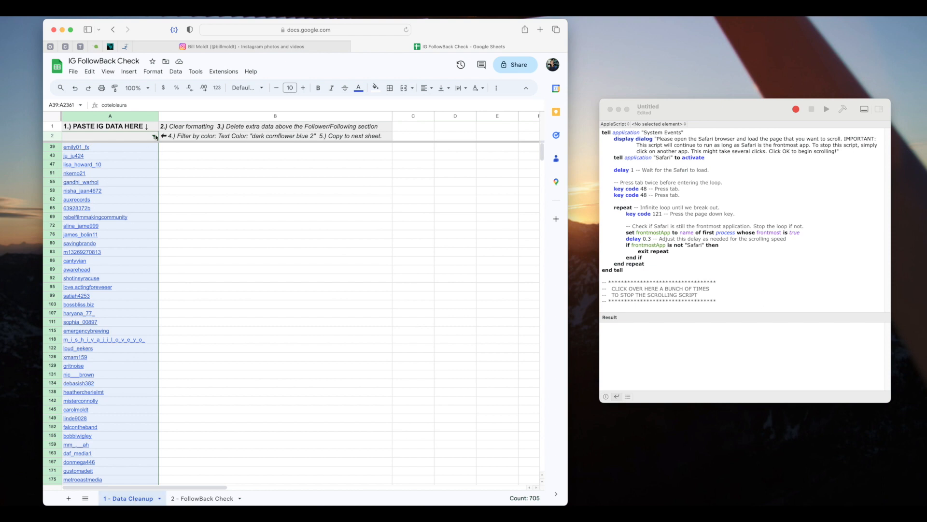
pyautogui.click(153, 137)
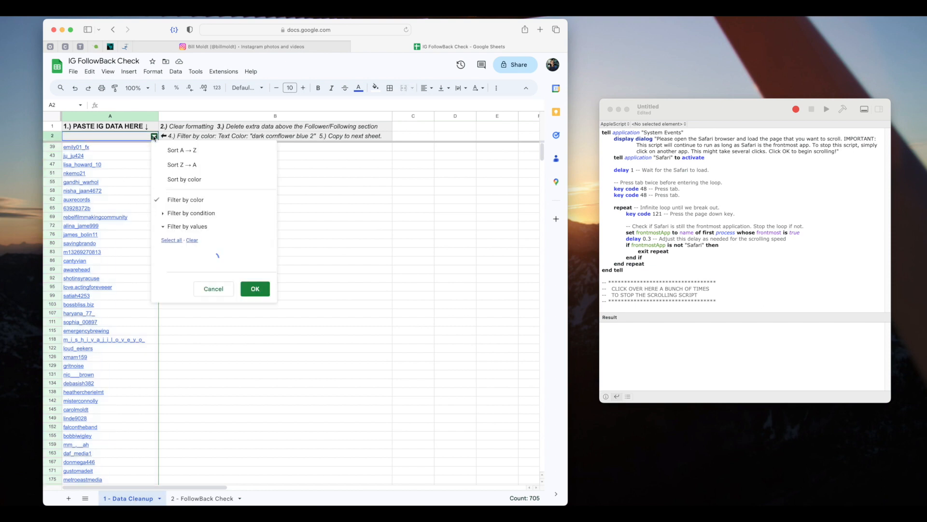
pyautogui.click(185, 200)
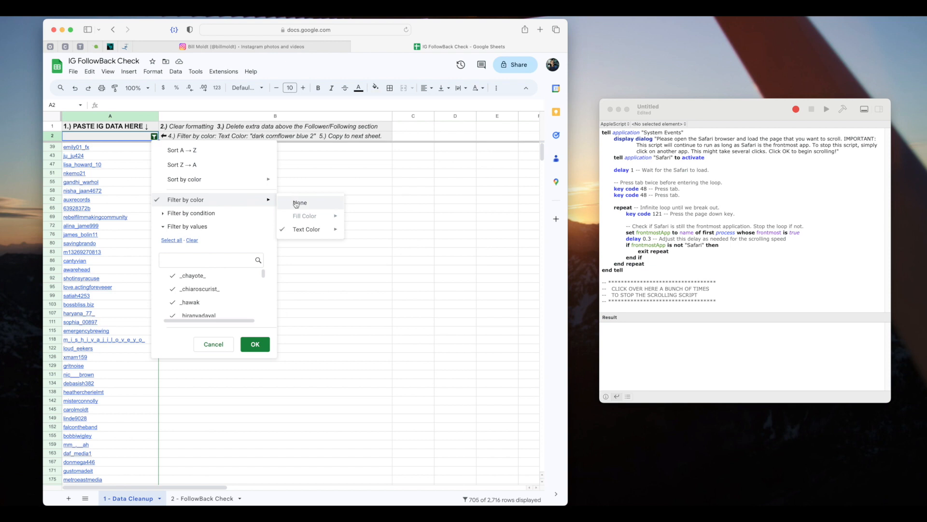
pyautogui.click(300, 203)
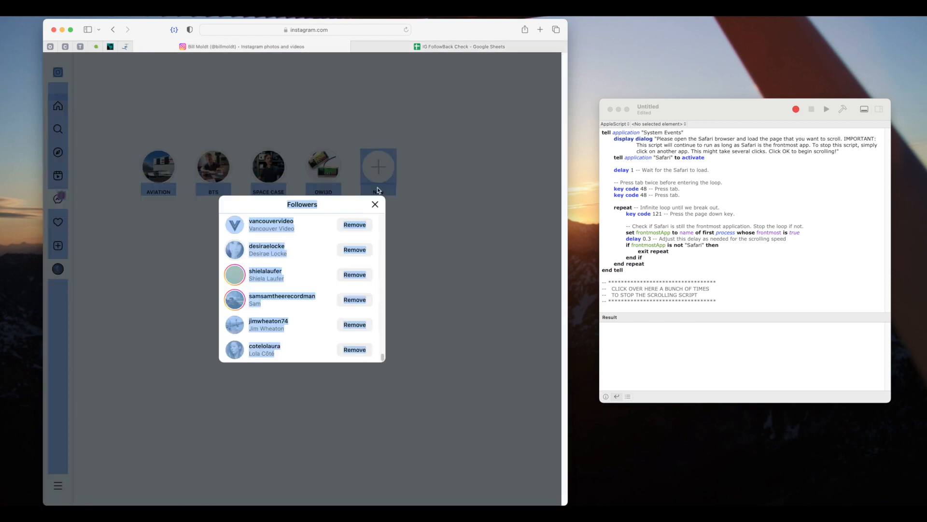
# Open Instagram's 517-account Following list and auto-scroll it to the end with the AppleScript.
pyautogui.click(375, 204)
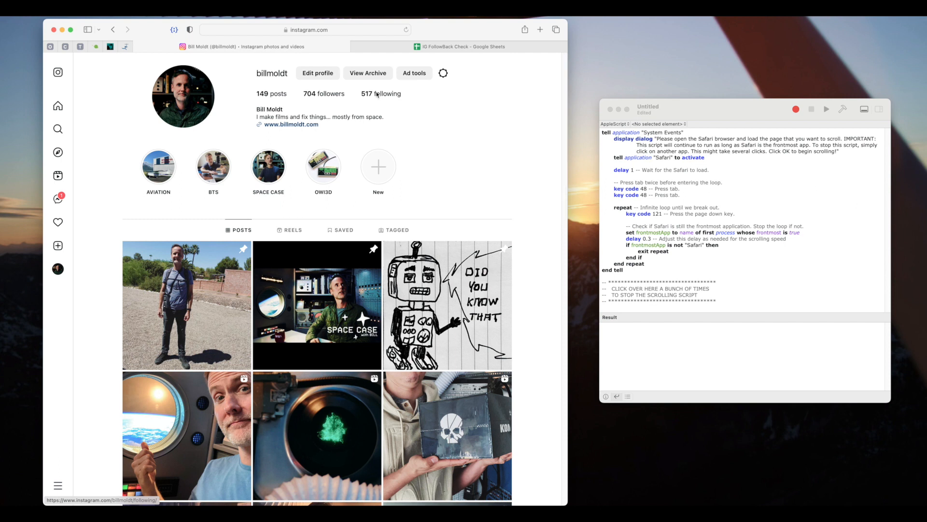
pyautogui.click(826, 109)
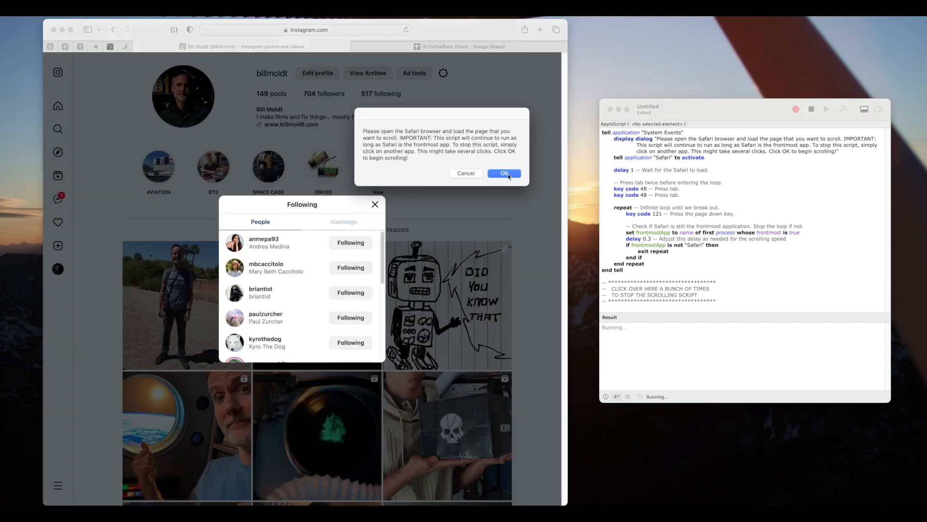
pyautogui.click(504, 173)
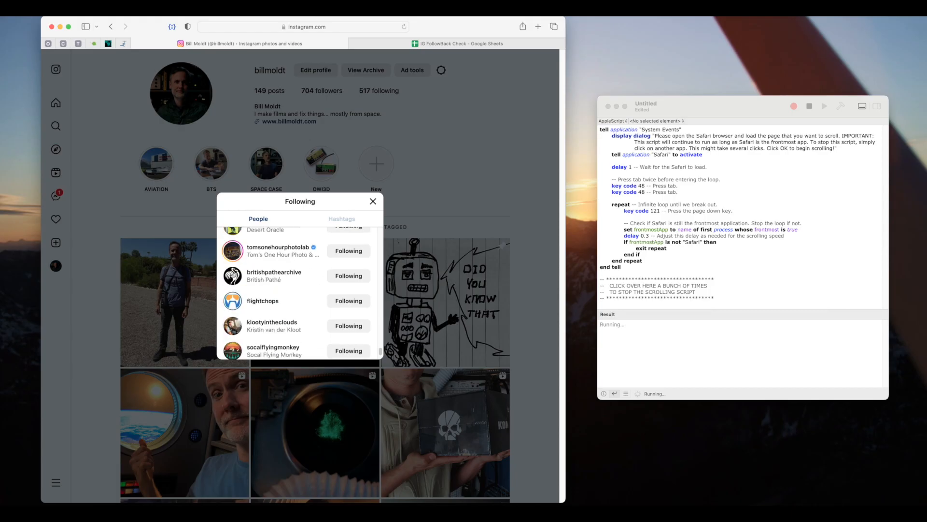
pyautogui.scroll(-3)
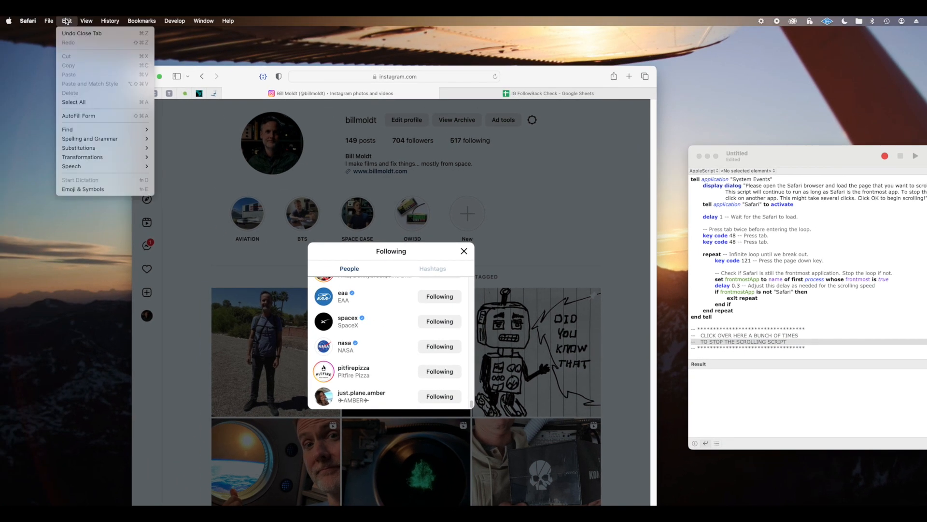
# Select all of the Instagram Following page and switch to the IG FollowBack Check spreadsheet.
pyautogui.click(88, 102)
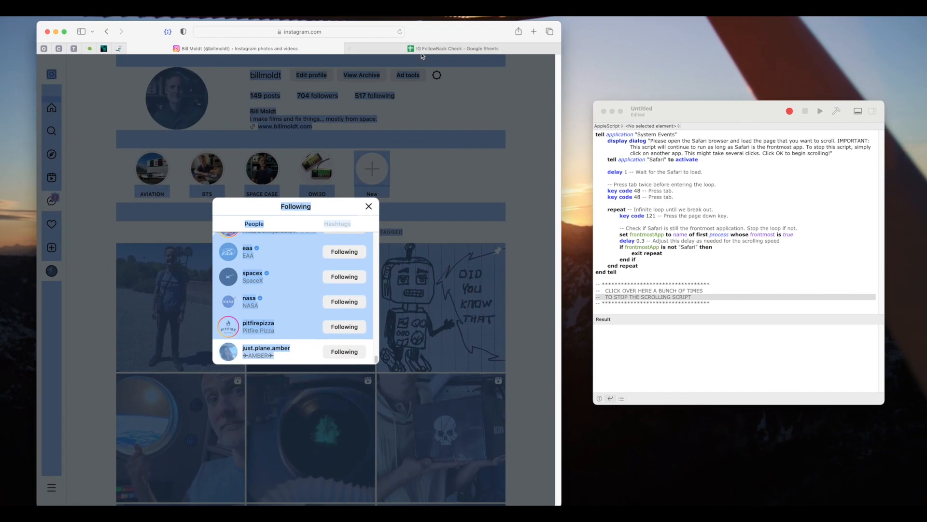
pyautogui.click(455, 48)
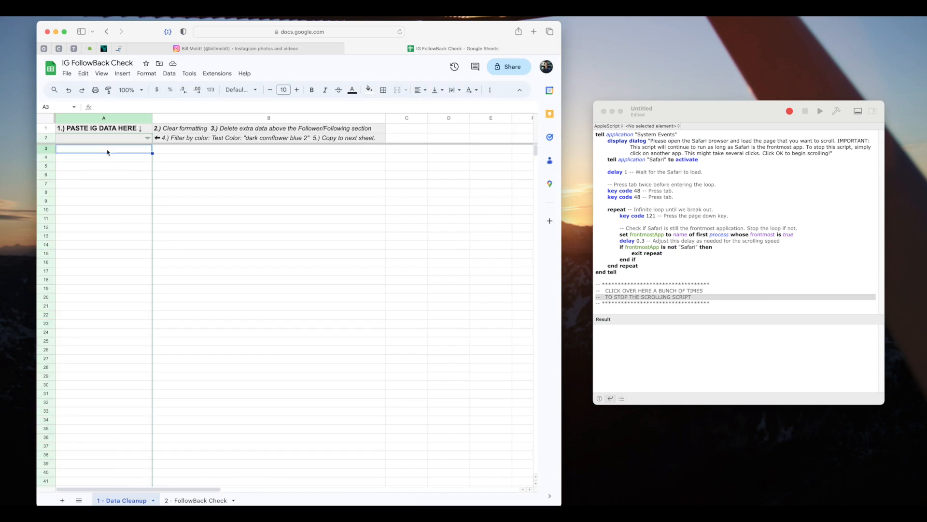
pyautogui.moveTo(121, 134)
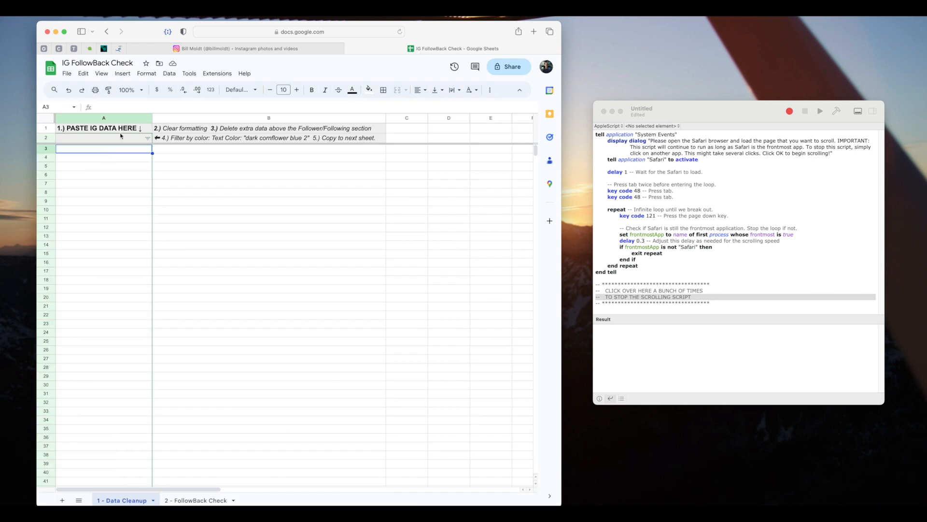
# Paste the Following page into Data Cleanup cell A3 as plain, unformatted text.
pyautogui.click(82, 73)
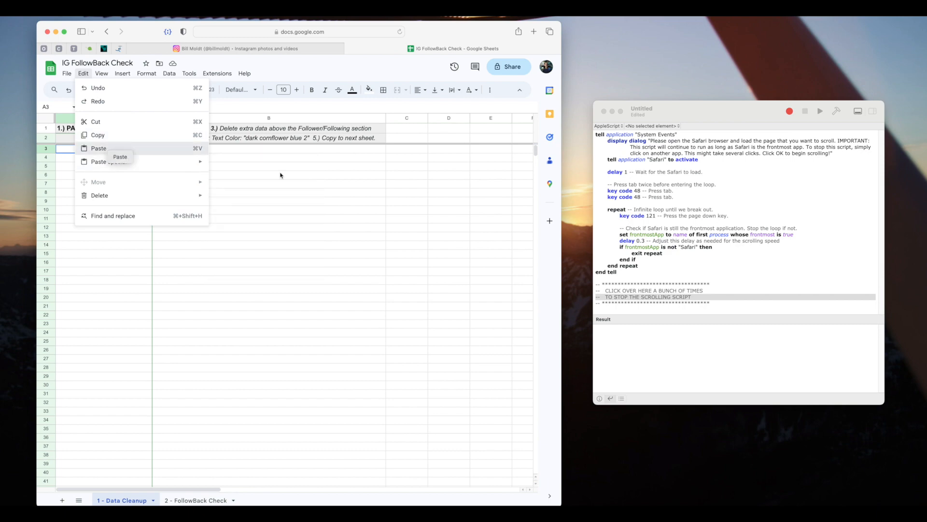
pyautogui.click(99, 148)
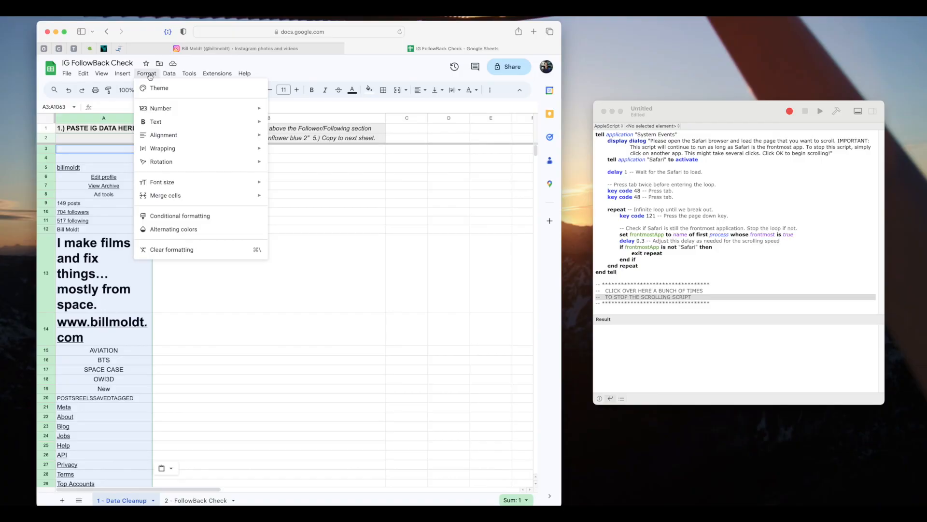
pyautogui.click(172, 249)
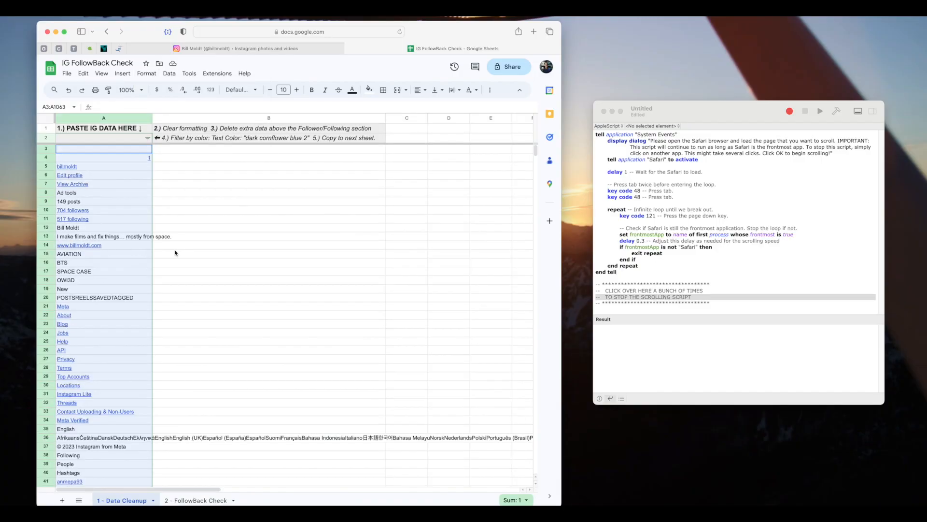
pyautogui.scroll(-3)
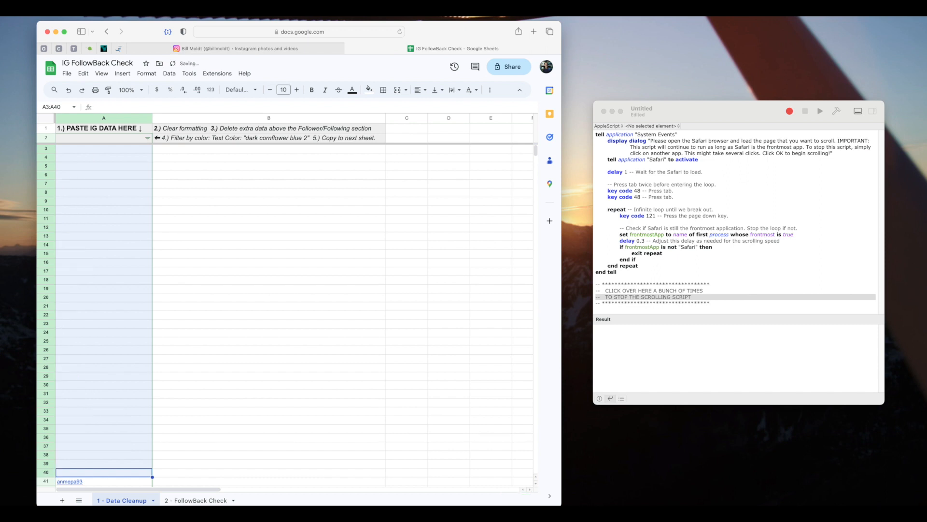
# Filter column A to the dark cornflower blue 2 usernames and copy the 517 visible entries.
pyautogui.click(147, 137)
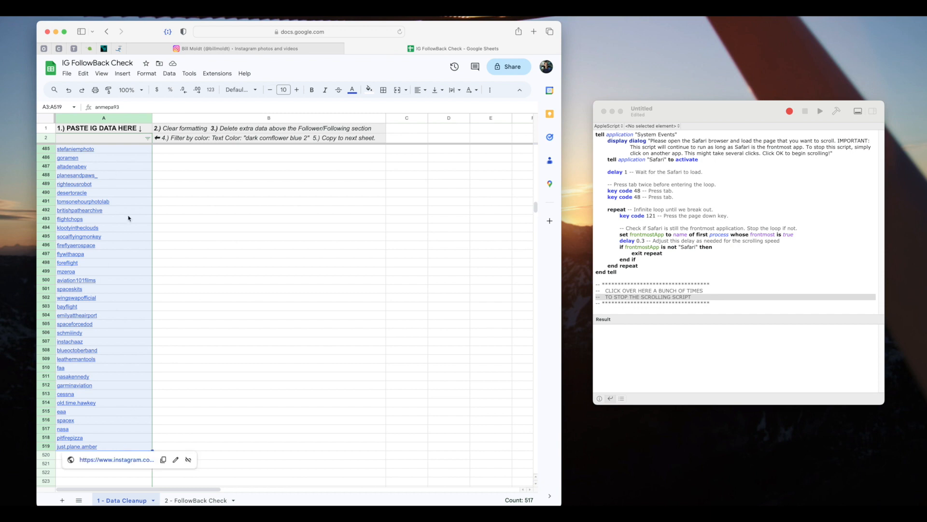
pyautogui.moveTo(116, 178)
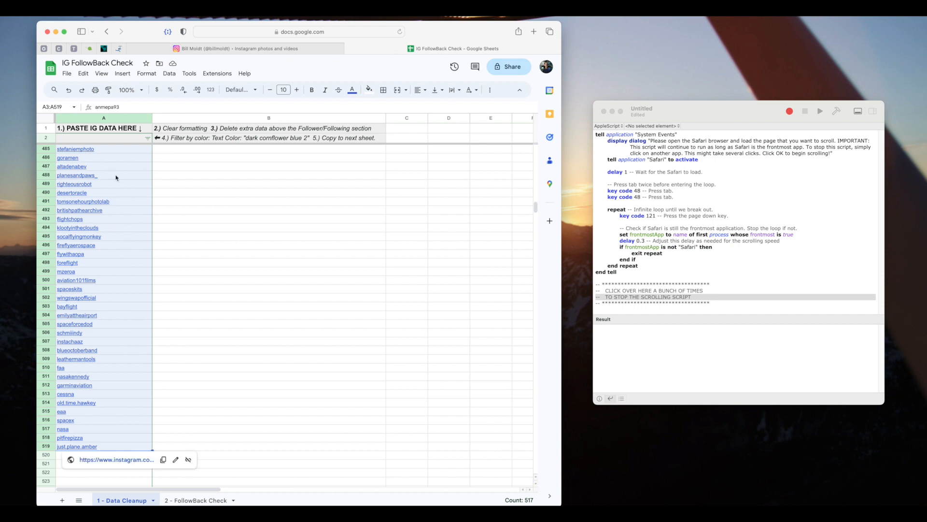
pyautogui.click(82, 73)
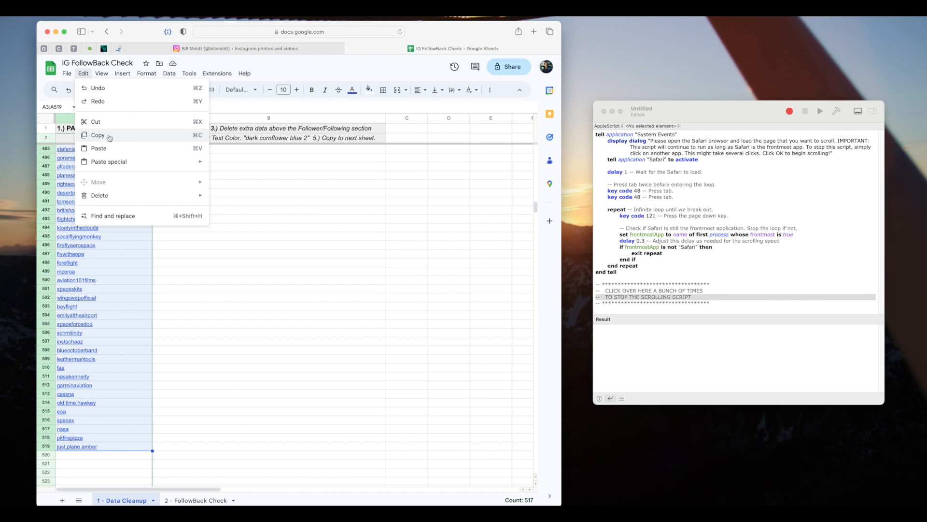
pyautogui.click(198, 500)
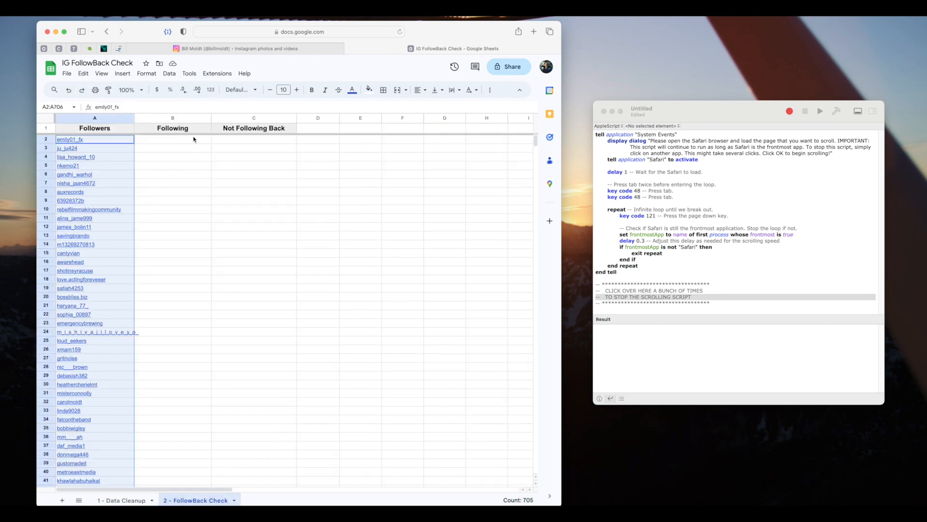
# Paste the copied following usernames into B2 of the FollowBack Check sheet.
pyautogui.click(83, 74)
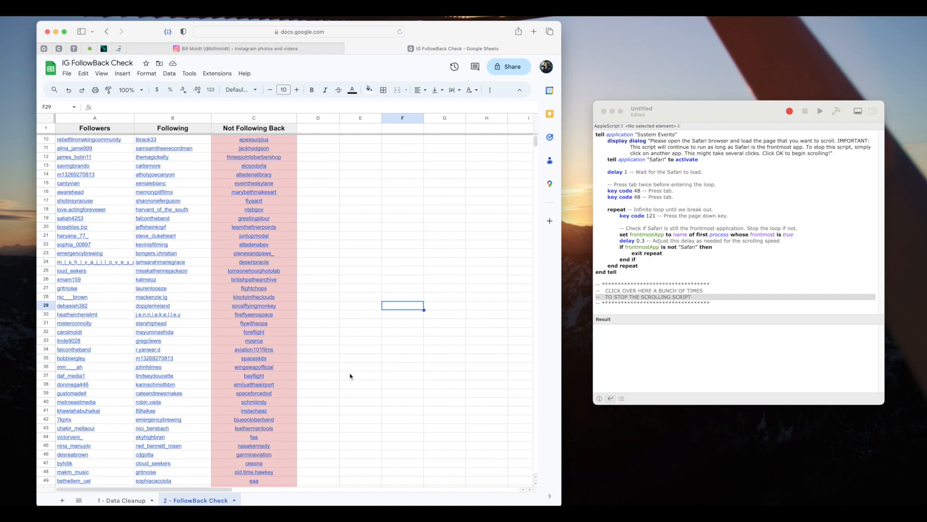
pyautogui.scroll(-3)
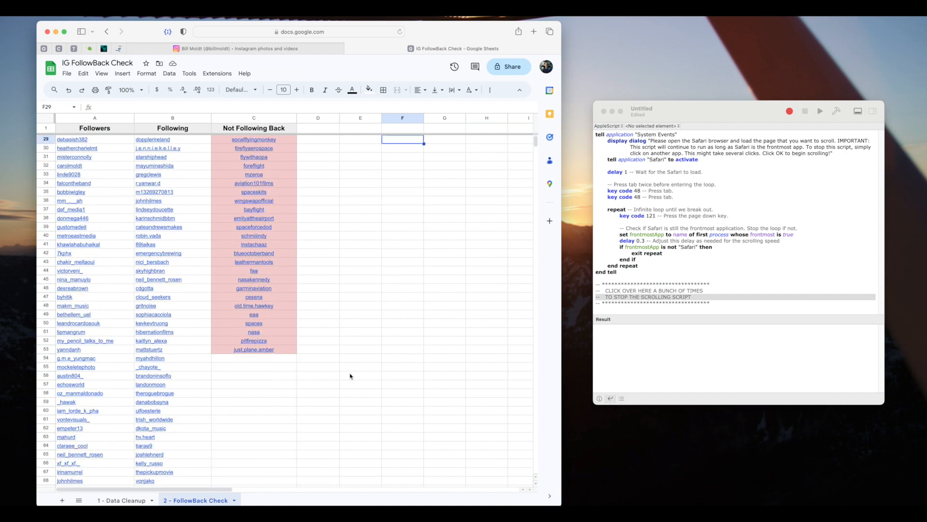